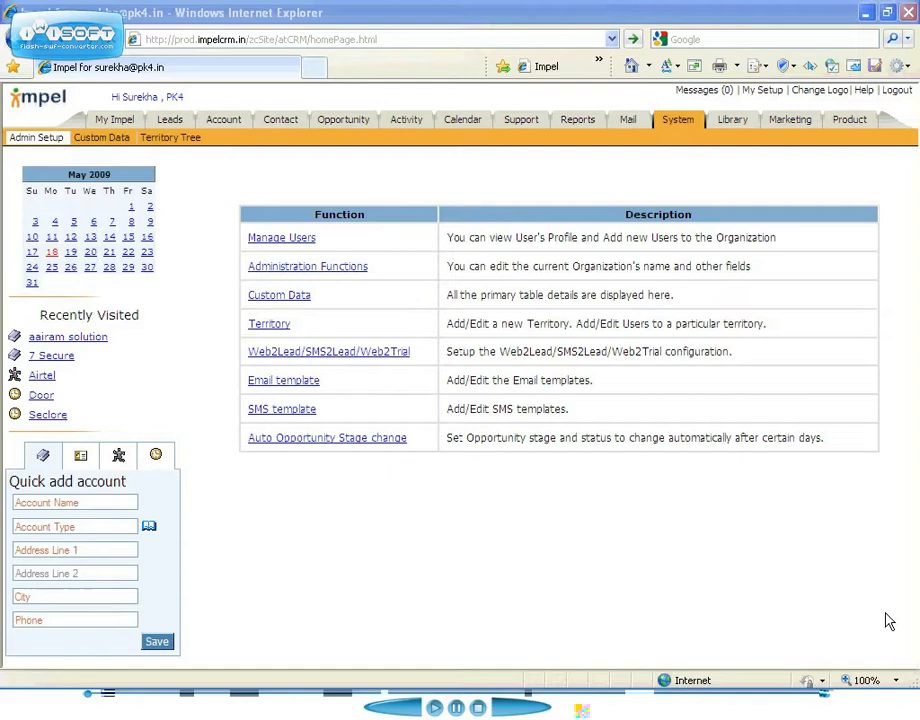
{"action": "mouse_move", "coordinate": [714, 504]}
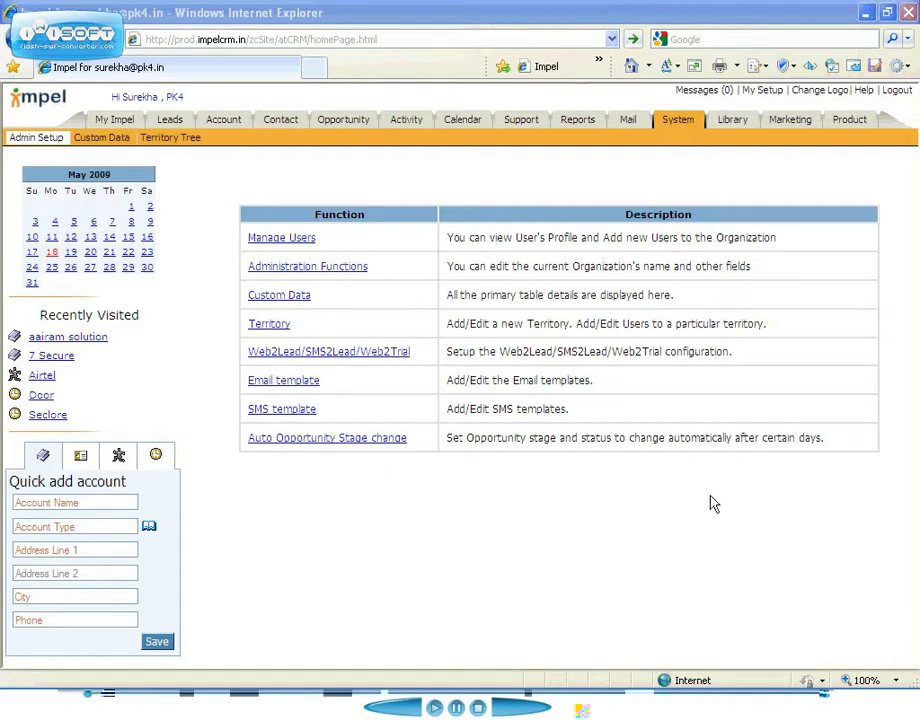
{"action": "mouse_move", "coordinate": [424, 396]}
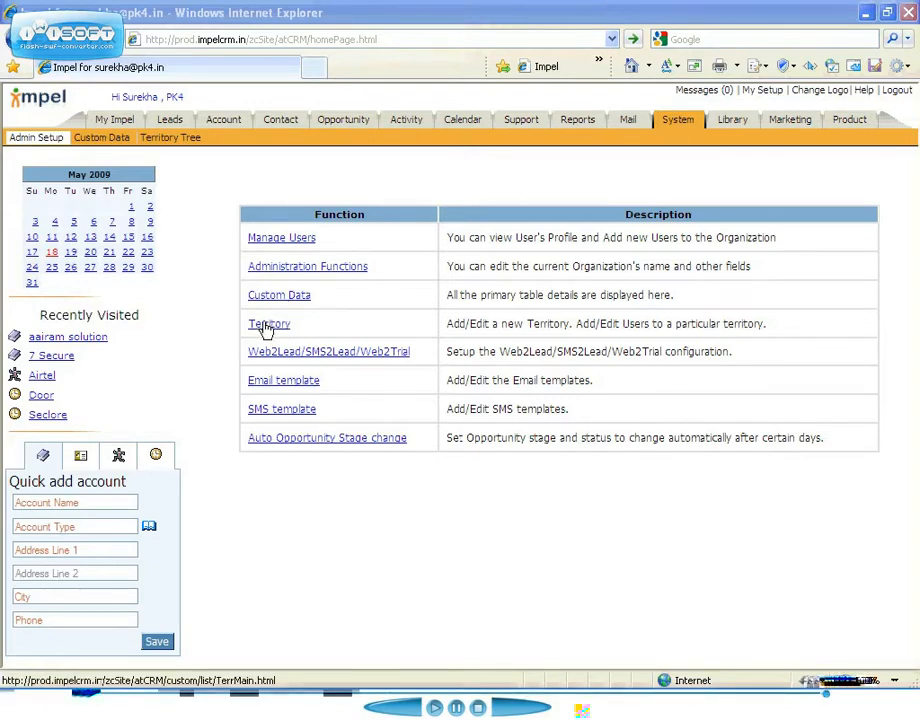
Step: Show the Territories tree from Admin Setup
{"action": "left_click", "coordinate": [268, 324]}
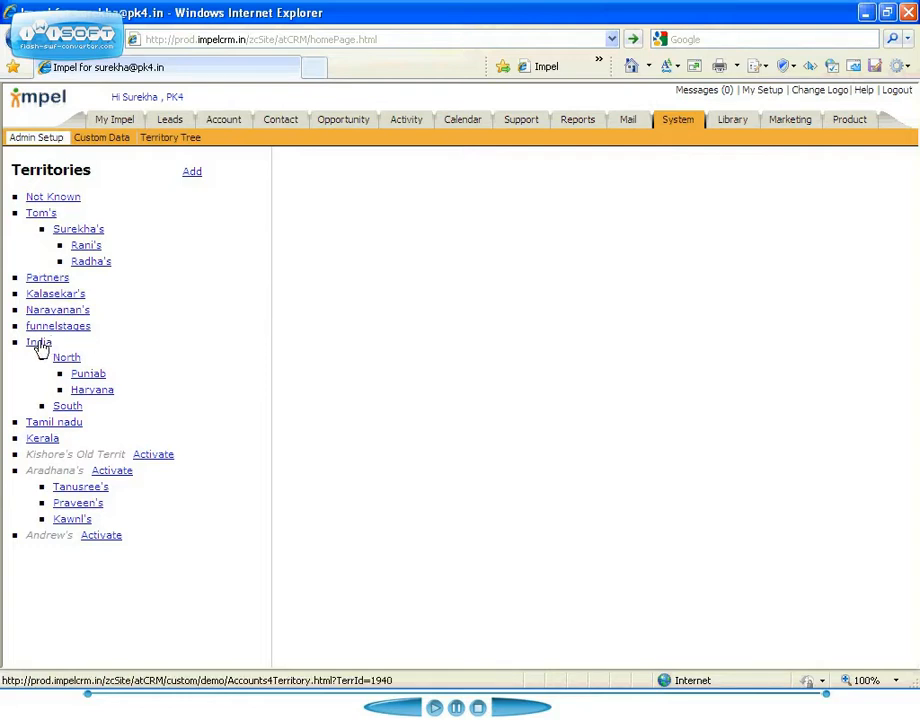
{"action": "mouse_move", "coordinate": [40, 342]}
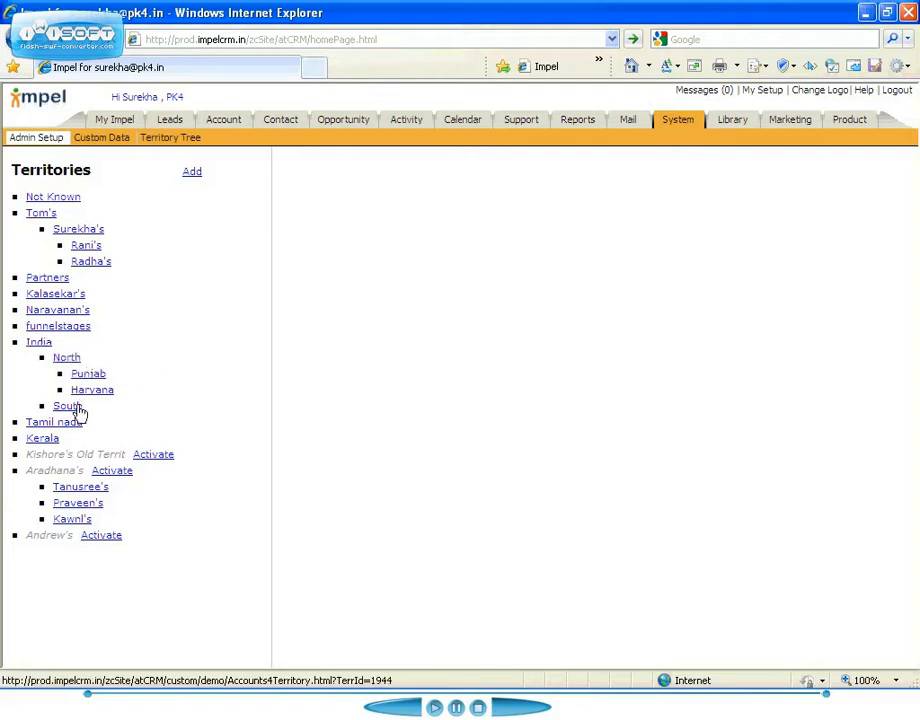
{"action": "mouse_move", "coordinate": [228, 200]}
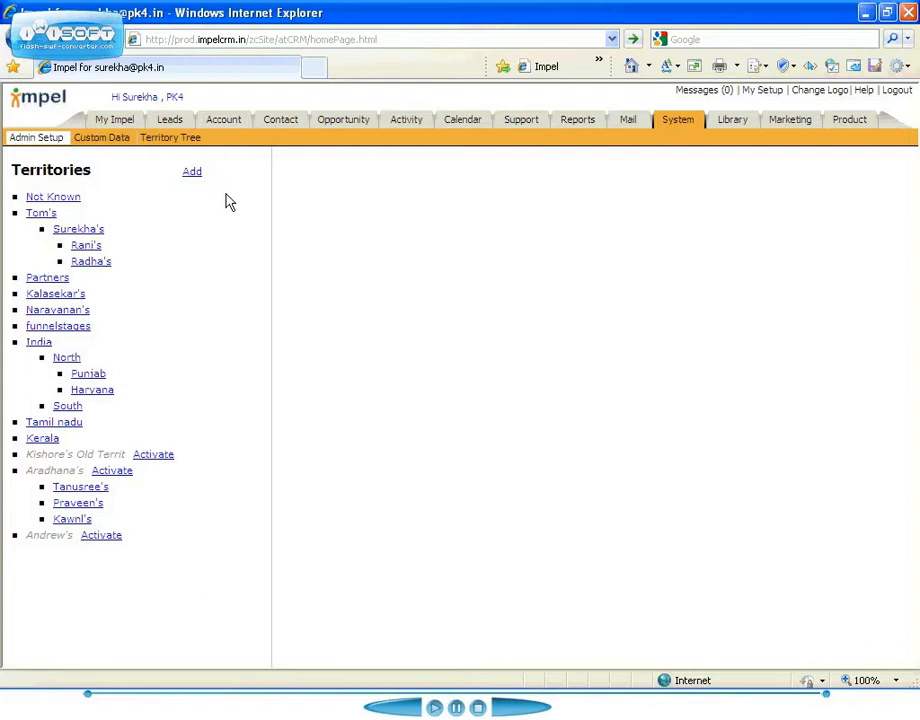
{"action": "mouse_move", "coordinate": [192, 172]}
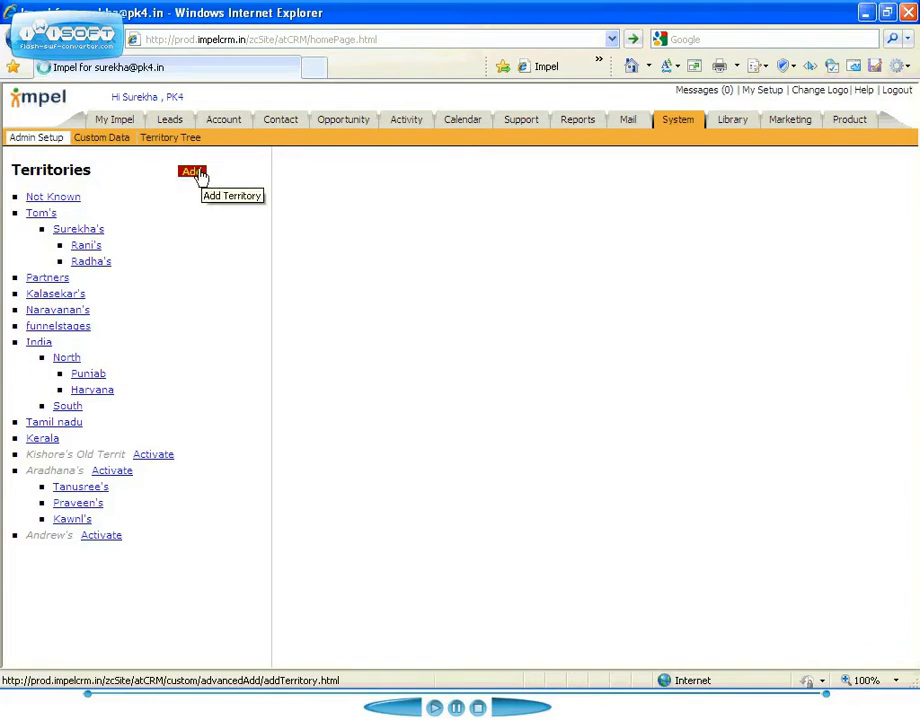
Step: Add a territory West, description 'Western region', parent India, and update
{"action": "left_click", "coordinate": [192, 172]}
{"action": "type", "text": "Wes"}
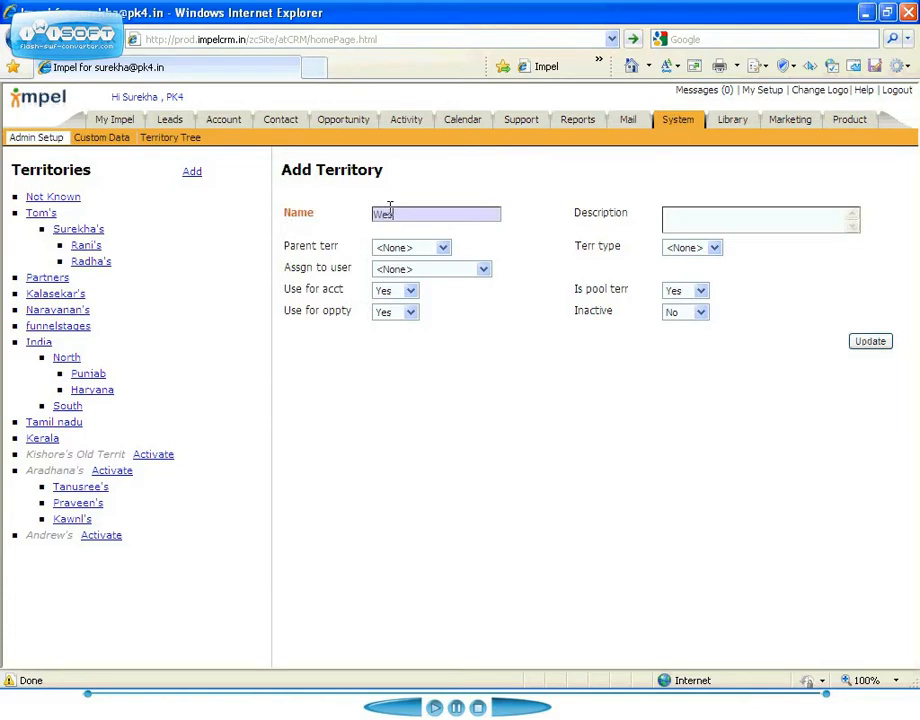
{"action": "left_click", "coordinate": [760, 218]}
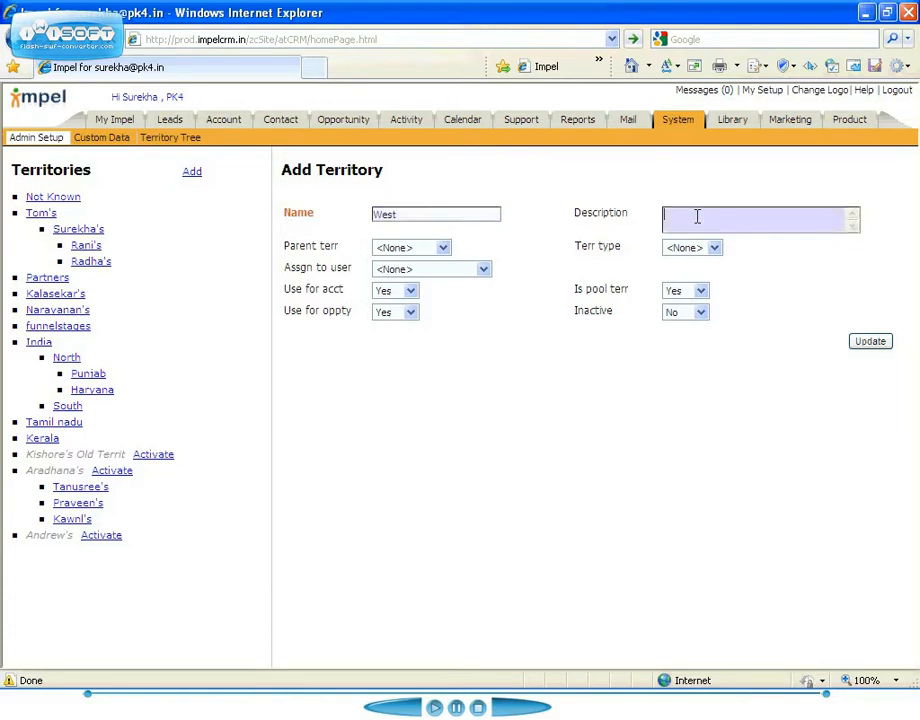
{"action": "type", "text": "Western"}
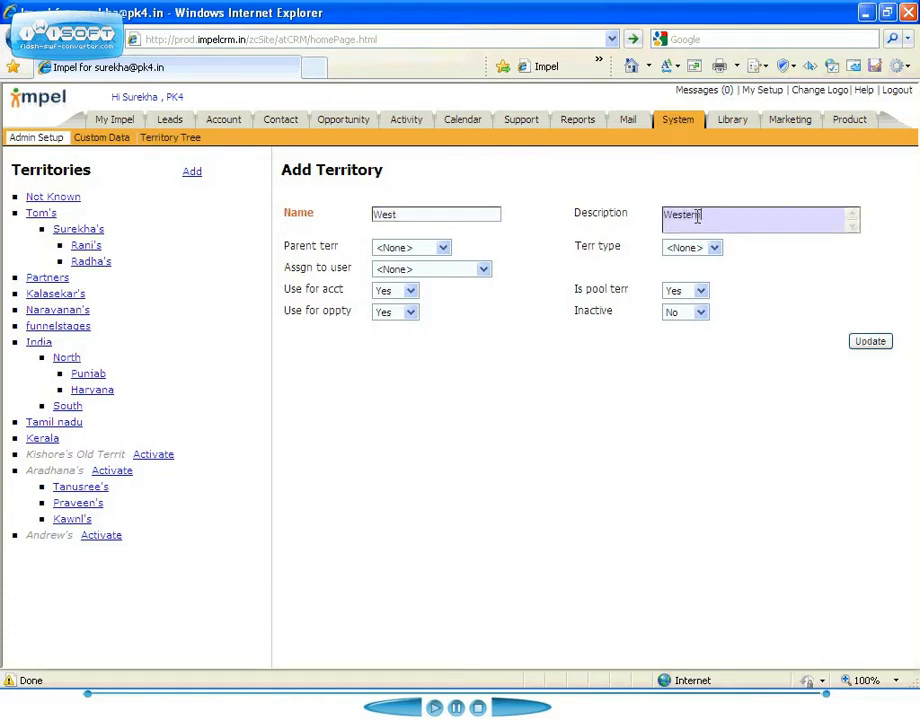
{"action": "type", "text": "region"}
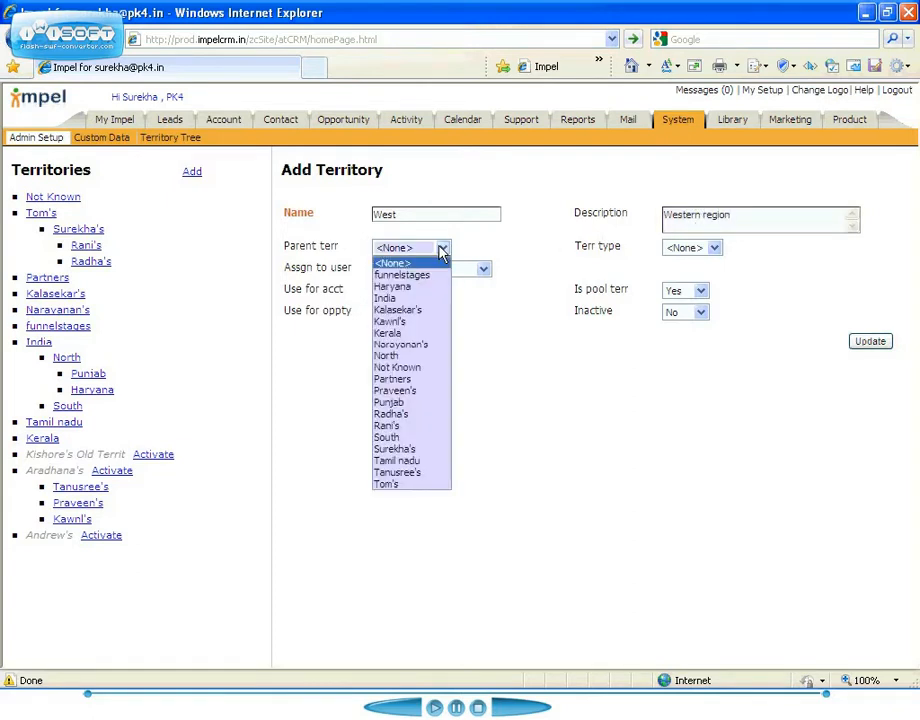
{"action": "left_click", "coordinate": [384, 298]}
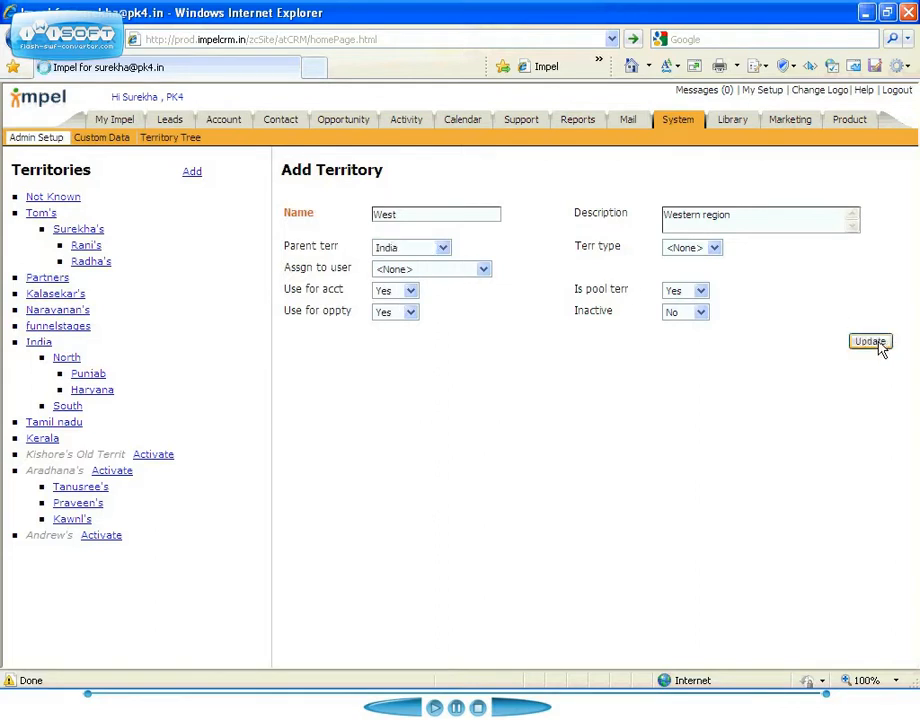
{"action": "left_click", "coordinate": [868, 340]}
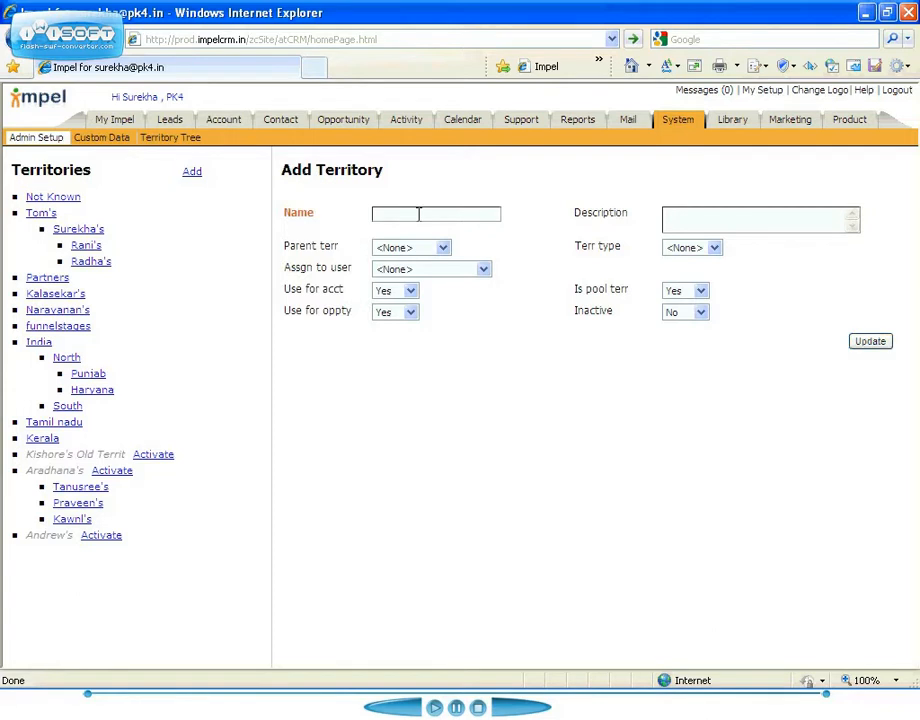
Step: Add a territory Maharashatra, description 'State of MH', parent West, and update
{"action": "type", "text": "M"}
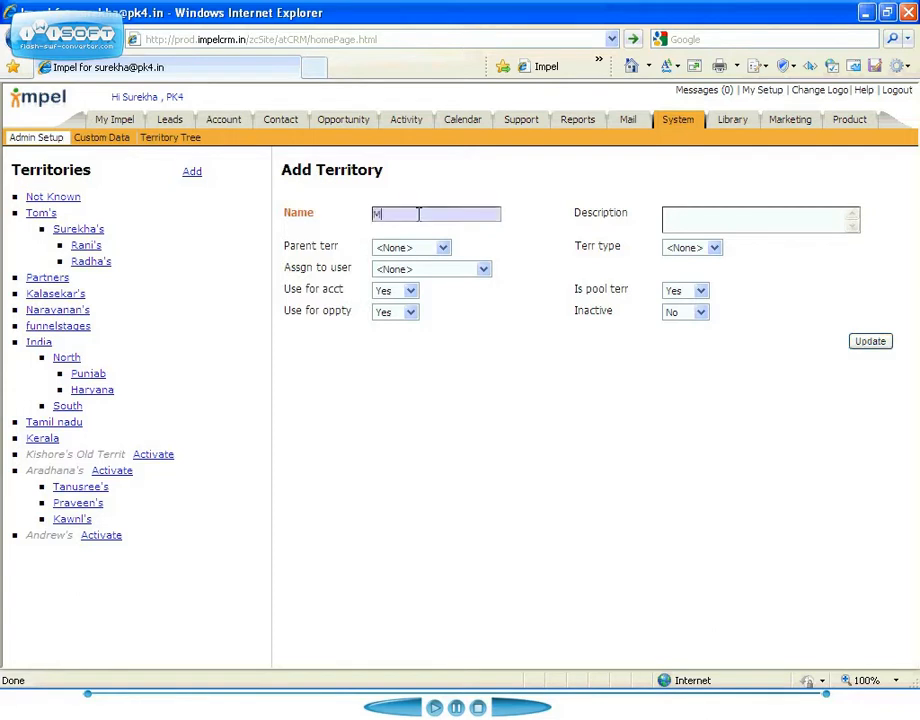
{"action": "type", "text": "aharashtra"}
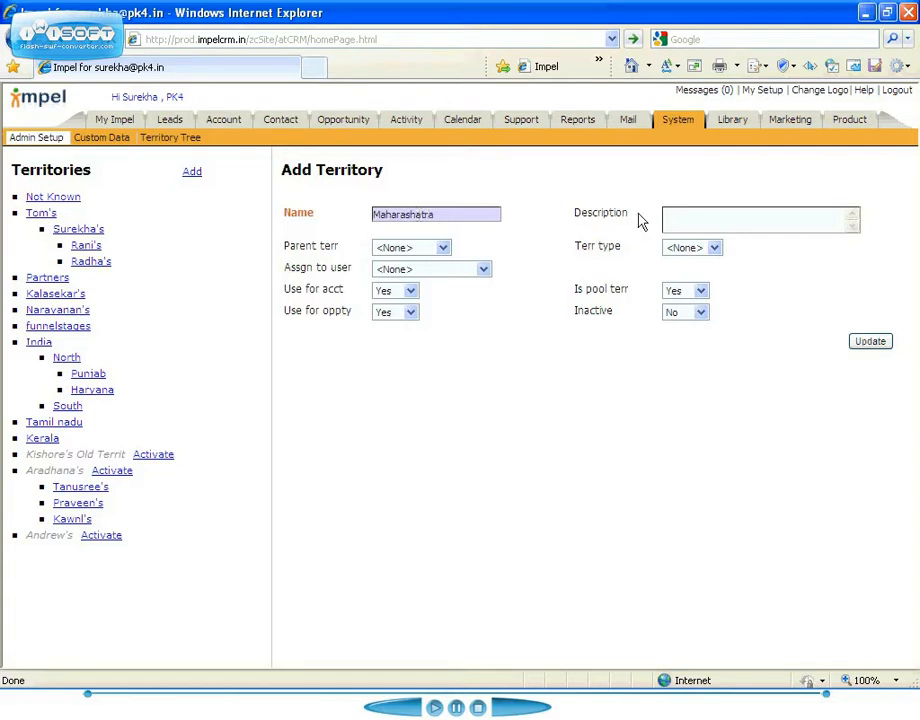
{"action": "type", "text": "s"}
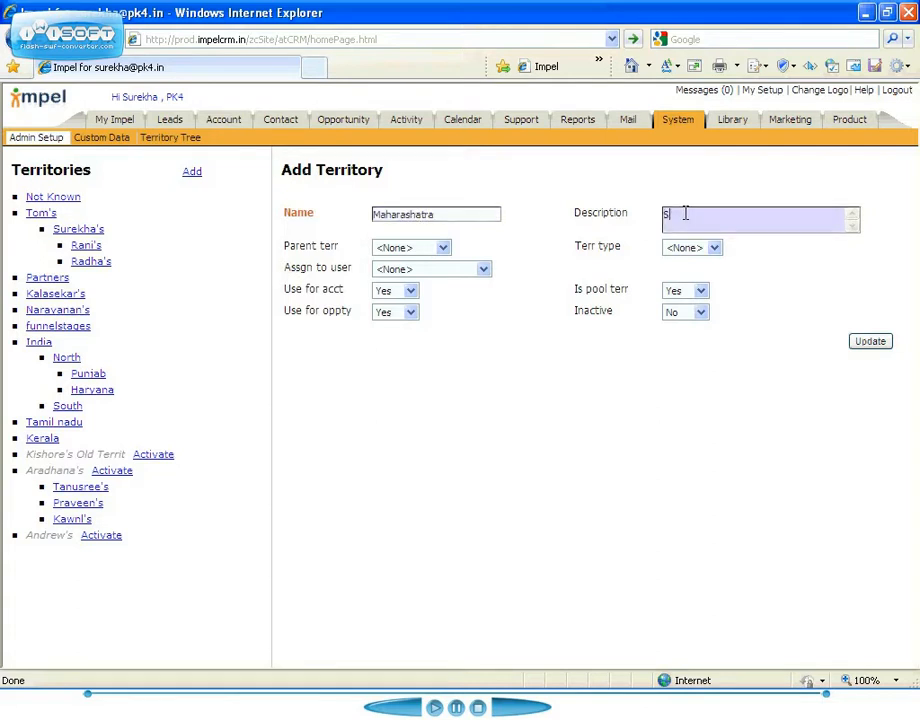
{"action": "type", "text": "State log"}
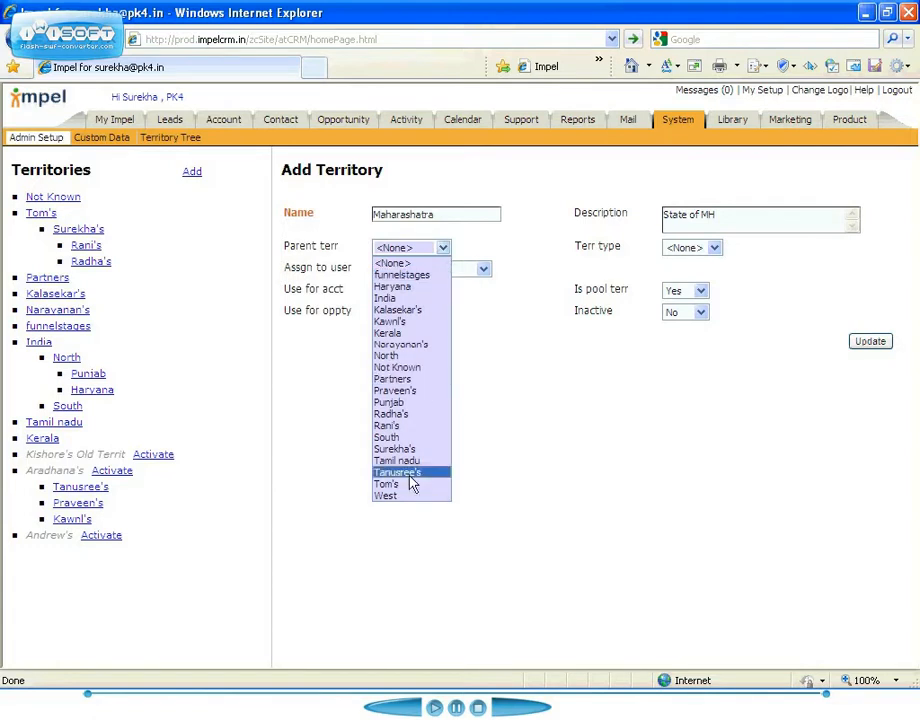
{"action": "left_click", "coordinate": [388, 496]}
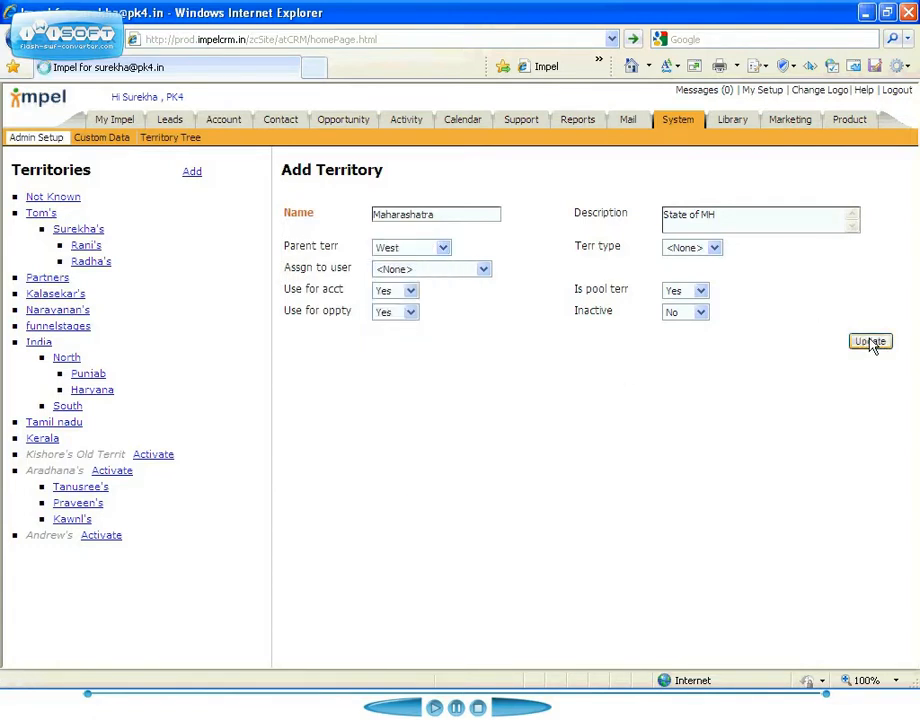
{"action": "left_click", "coordinate": [868, 340]}
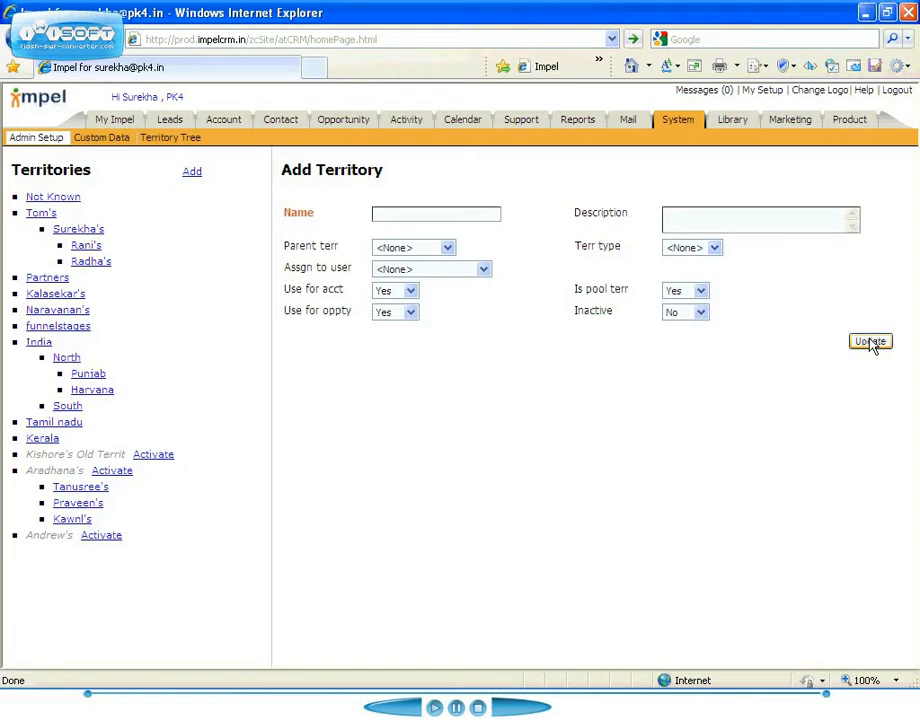
{"action": "mouse_move", "coordinate": [128, 428]}
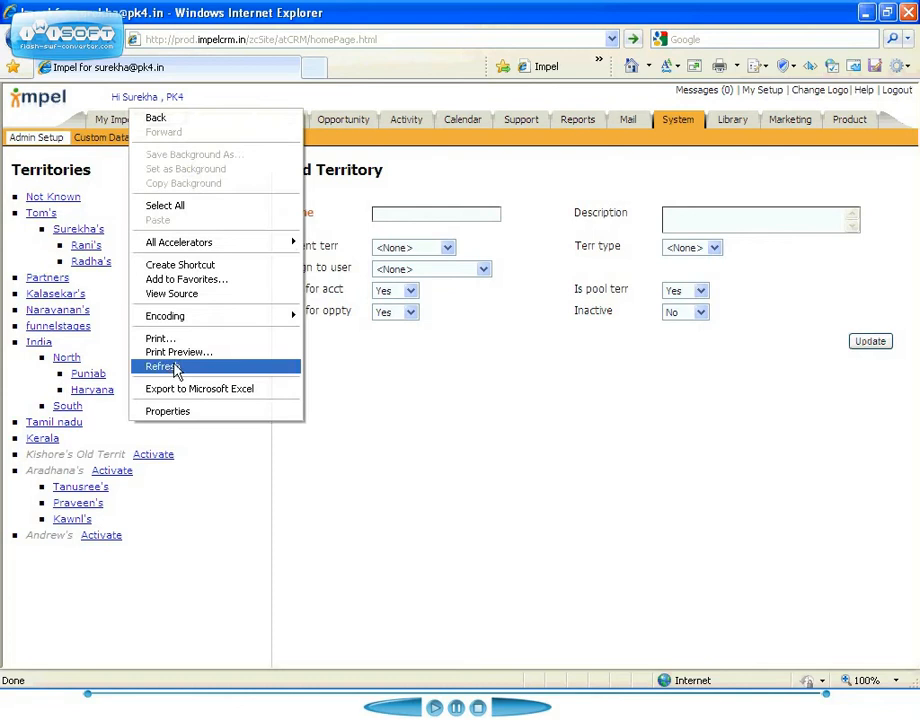
Step: Refresh the page so West and Maharashatra appear under India in the tree
{"action": "left_click", "coordinate": [162, 366]}
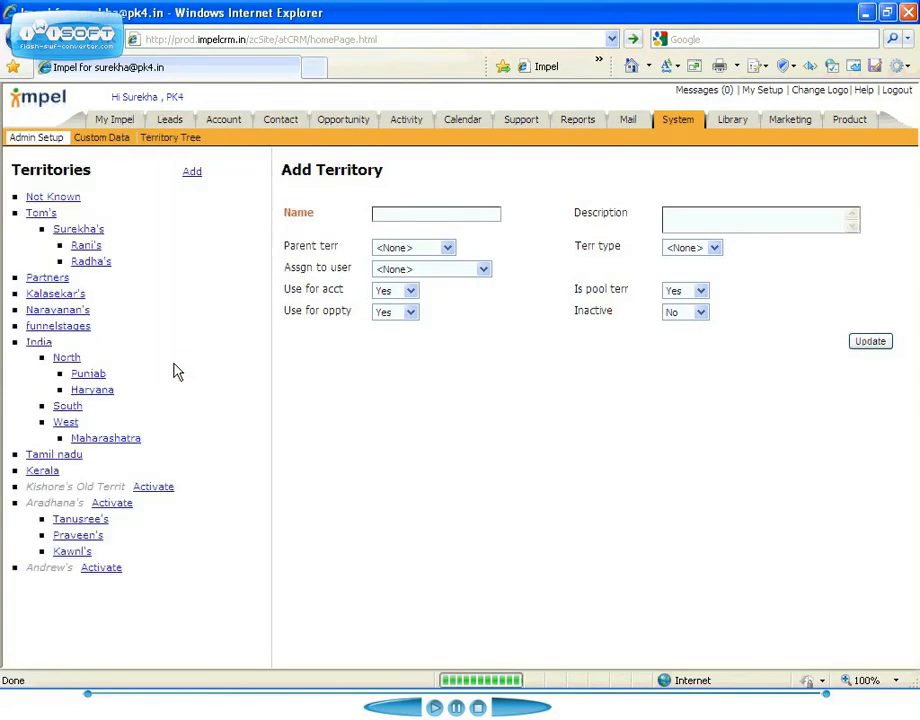
{"action": "mouse_move", "coordinate": [66, 420]}
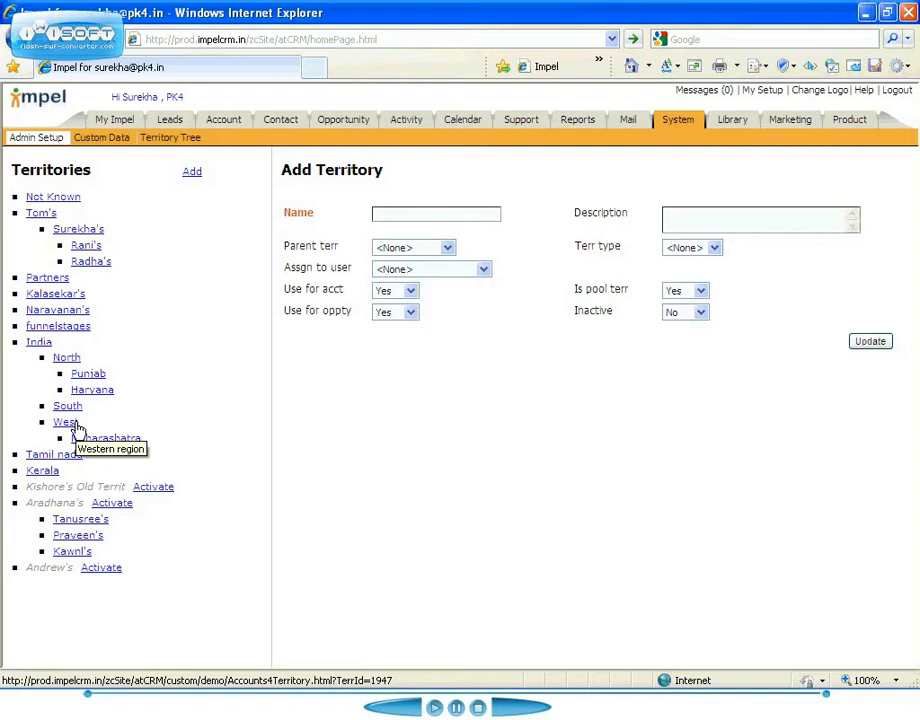
{"action": "mouse_move", "coordinate": [164, 448]}
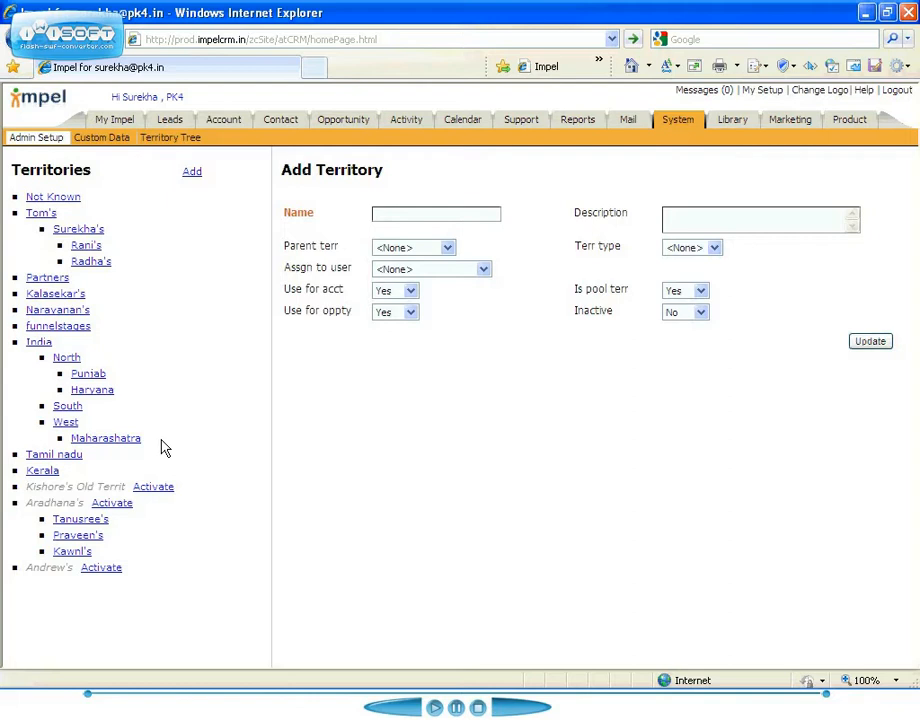
{"action": "mouse_move", "coordinate": [656, 300]}
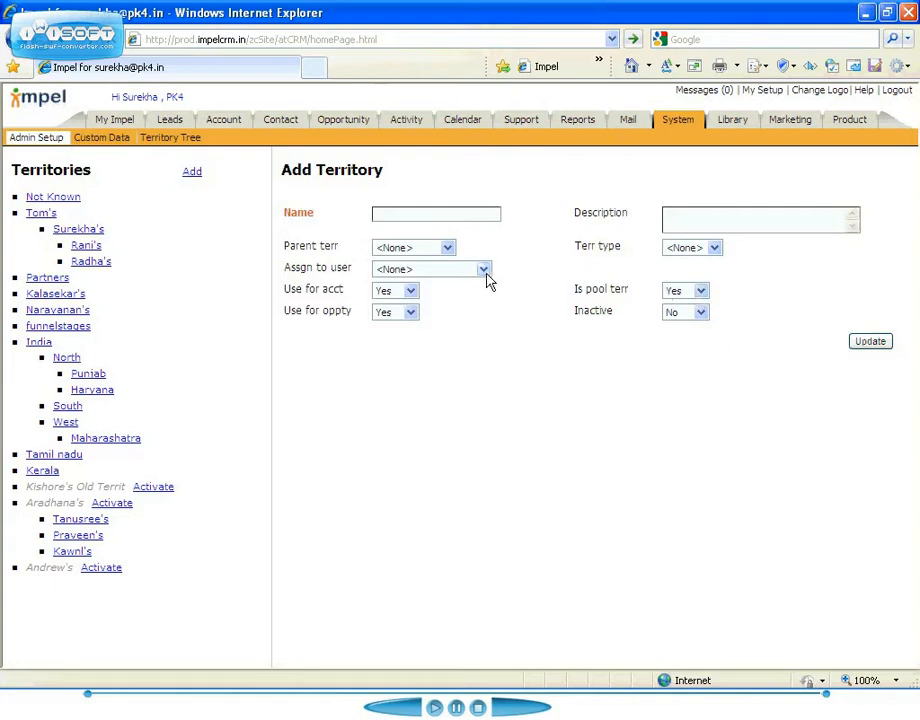
{"action": "mouse_move", "coordinate": [220, 368]}
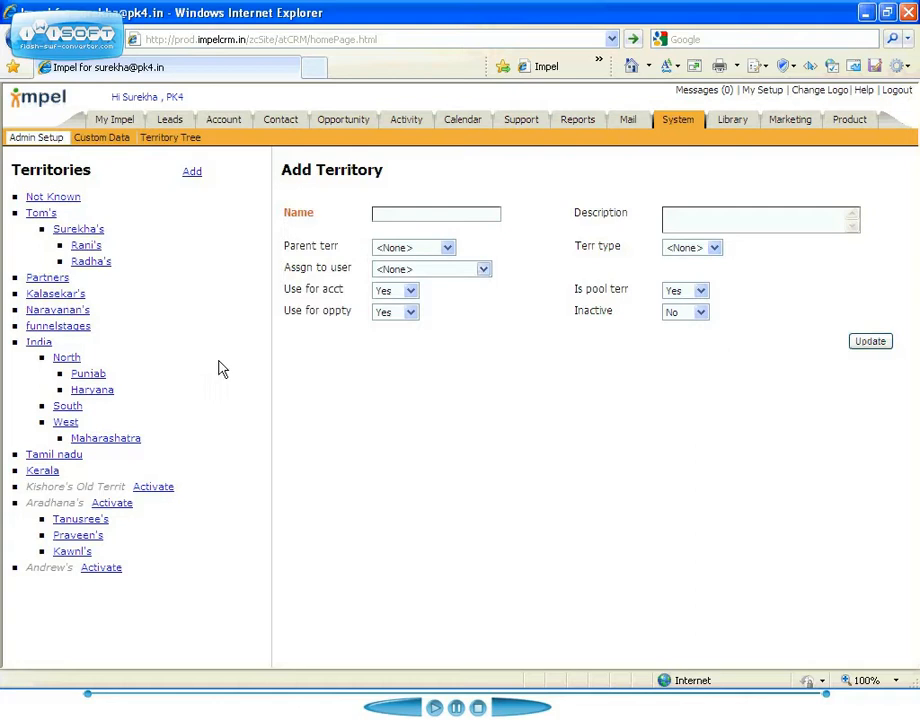
{"action": "mouse_move", "coordinate": [92, 388]}
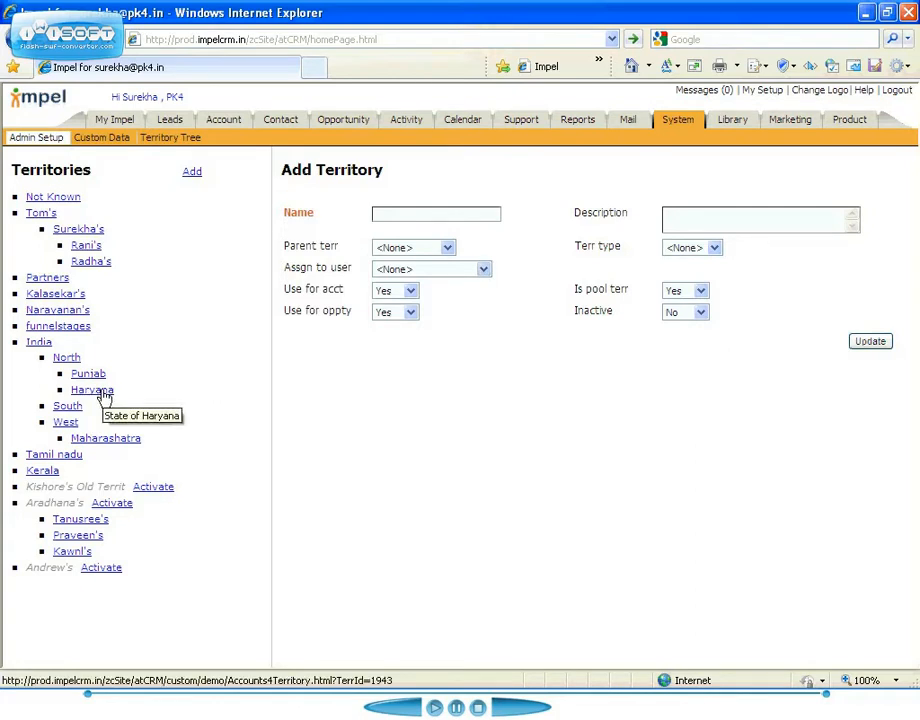
Step: View the Haryana territory's accounts, then the Maharashatra territory's empty account list
{"action": "left_click", "coordinate": [92, 388]}
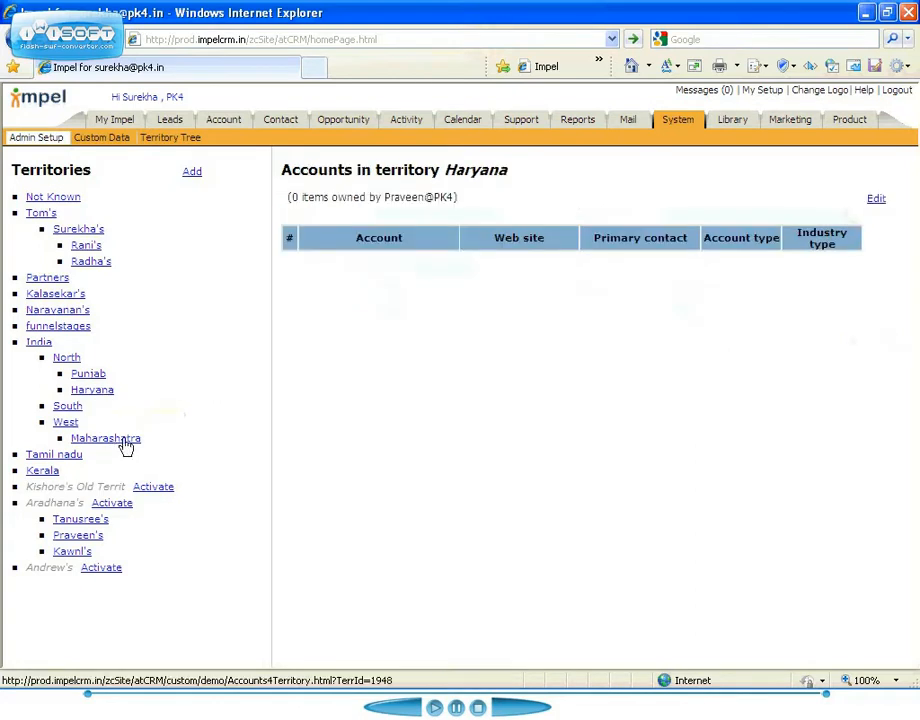
{"action": "left_click", "coordinate": [104, 438]}
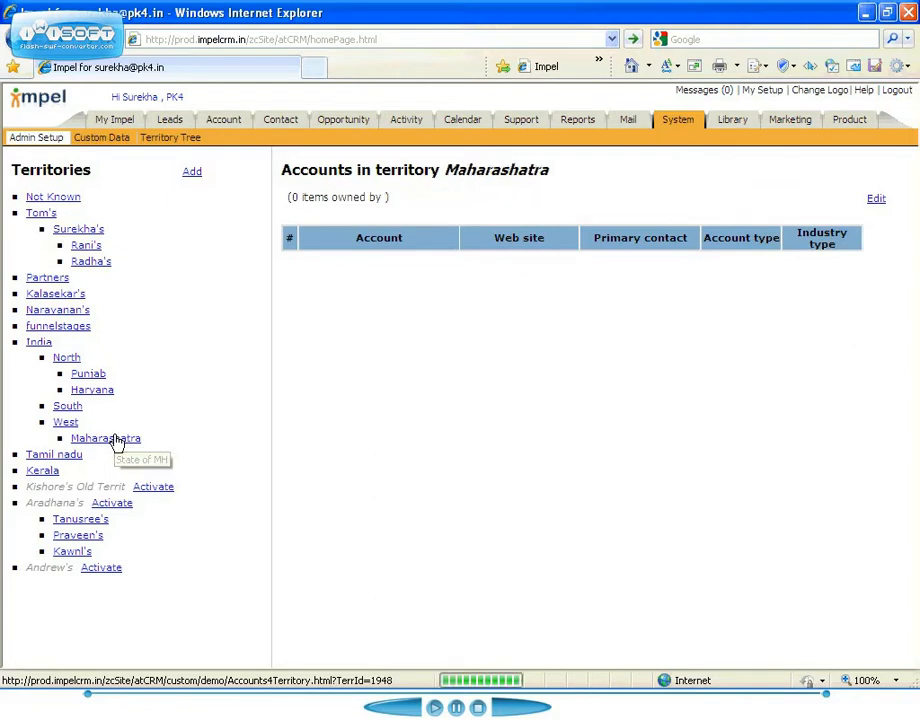
{"action": "mouse_move", "coordinate": [892, 198]}
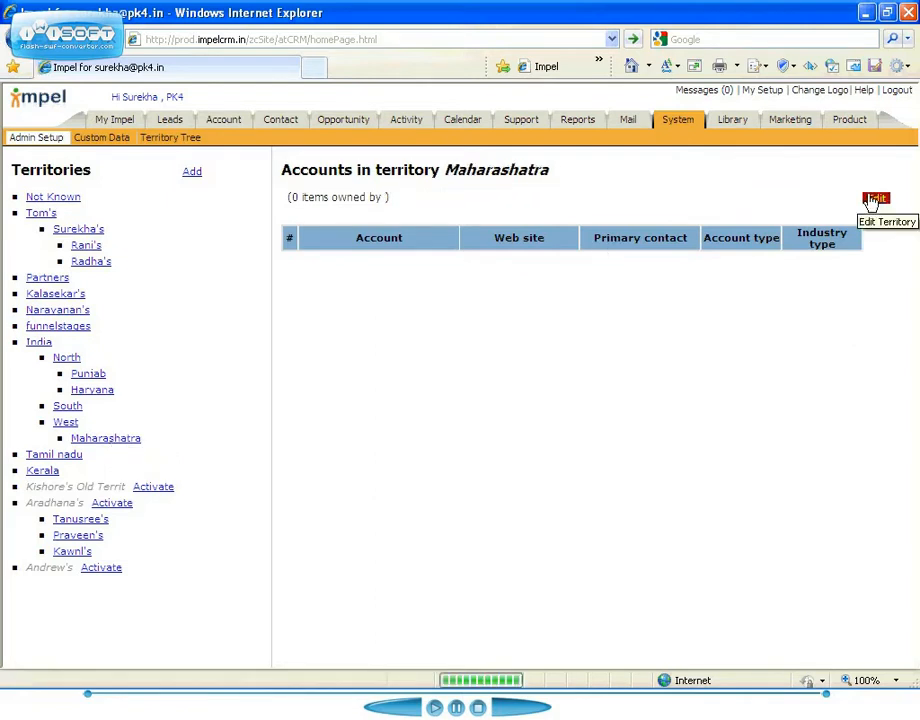
Step: Edit the Maharashatra territory and assign it to user Kalasekar
{"action": "left_click", "coordinate": [886, 204]}
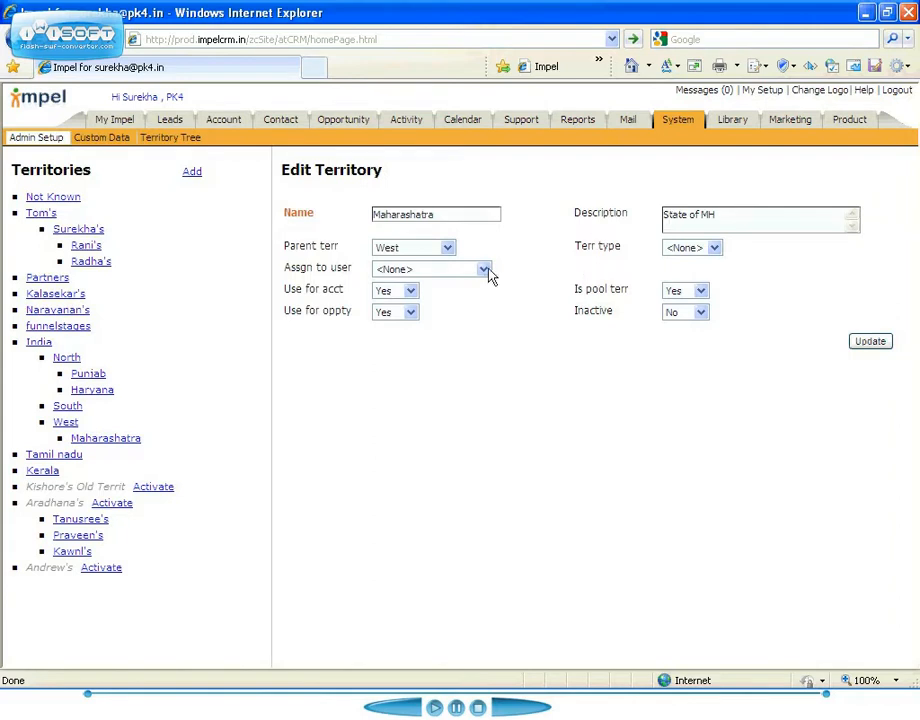
{"action": "left_click", "coordinate": [484, 268]}
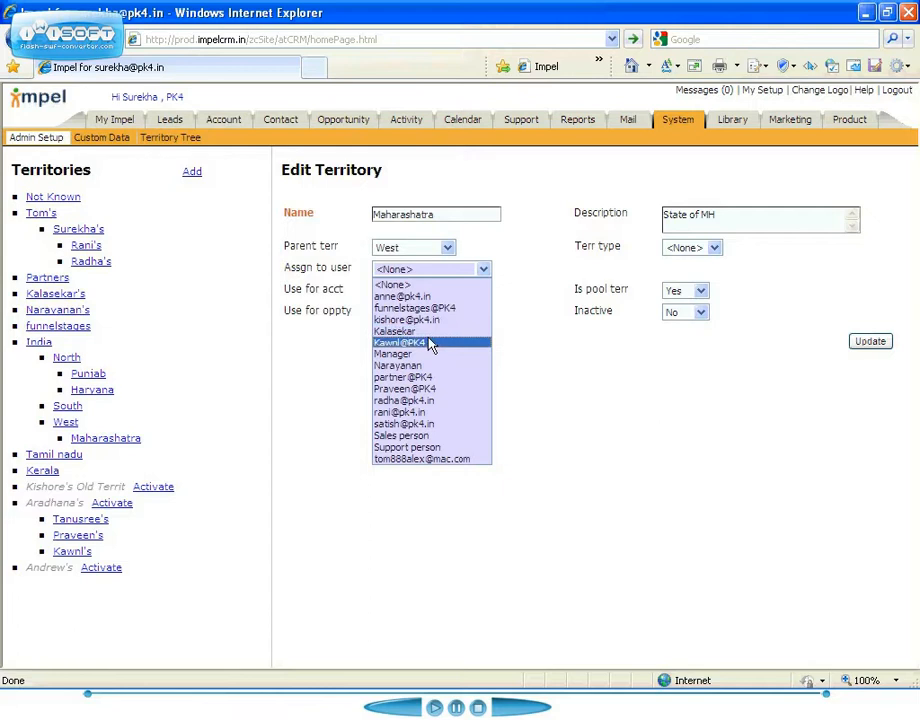
{"action": "left_click", "coordinate": [396, 332]}
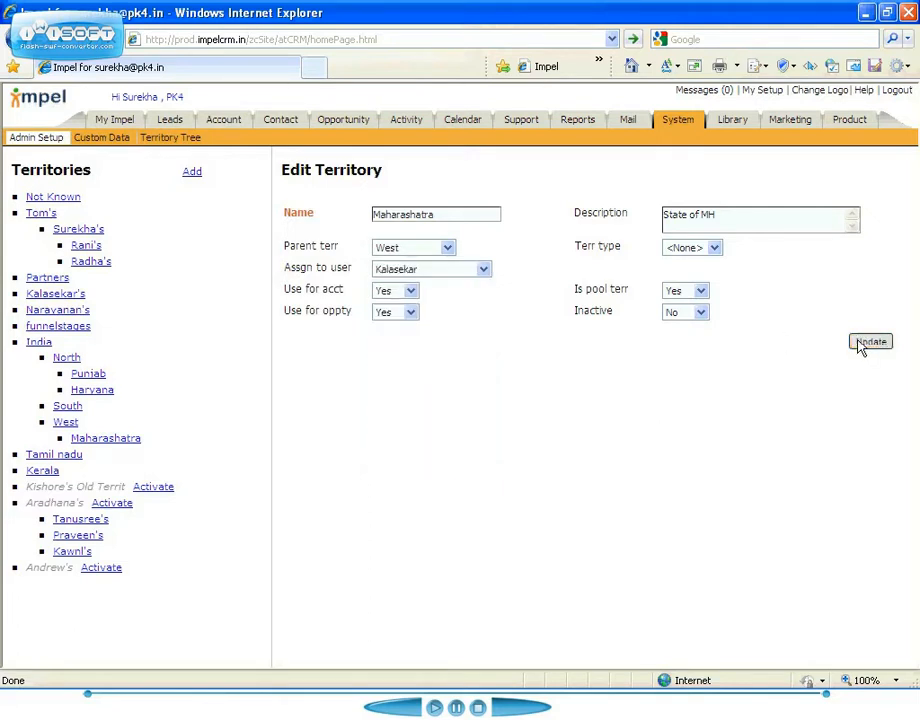
{"action": "left_click", "coordinate": [192, 172]}
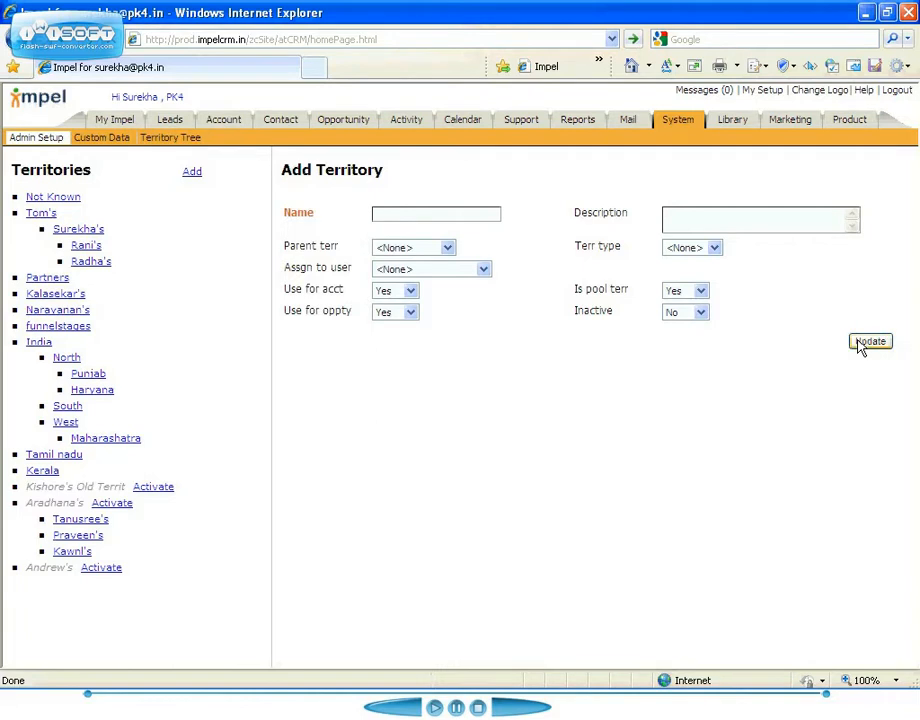
{"action": "mouse_move", "coordinate": [482, 358]}
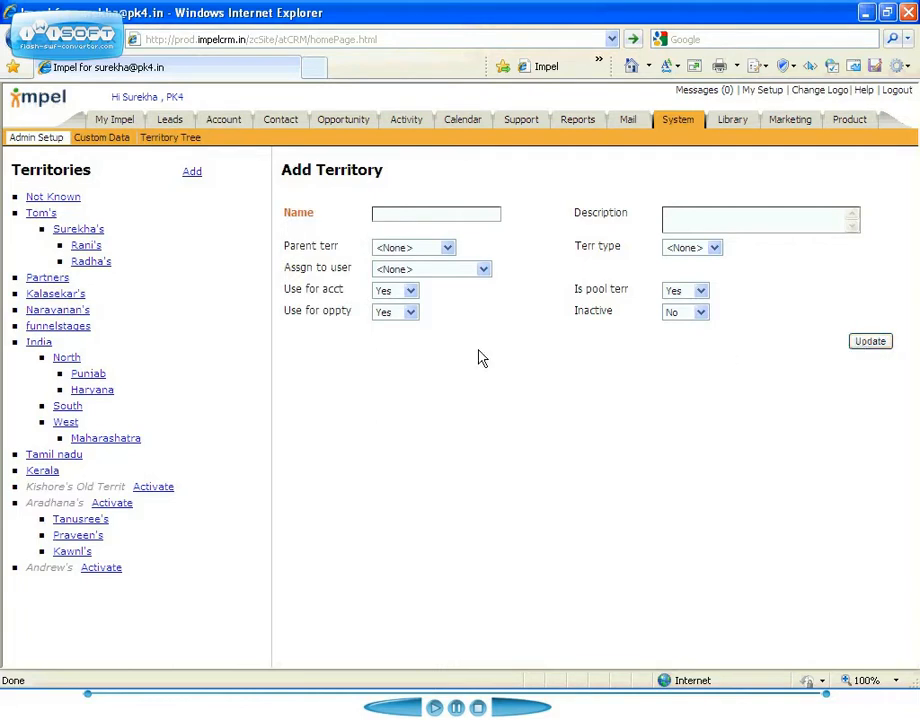
{"action": "mouse_move", "coordinate": [56, 432]}
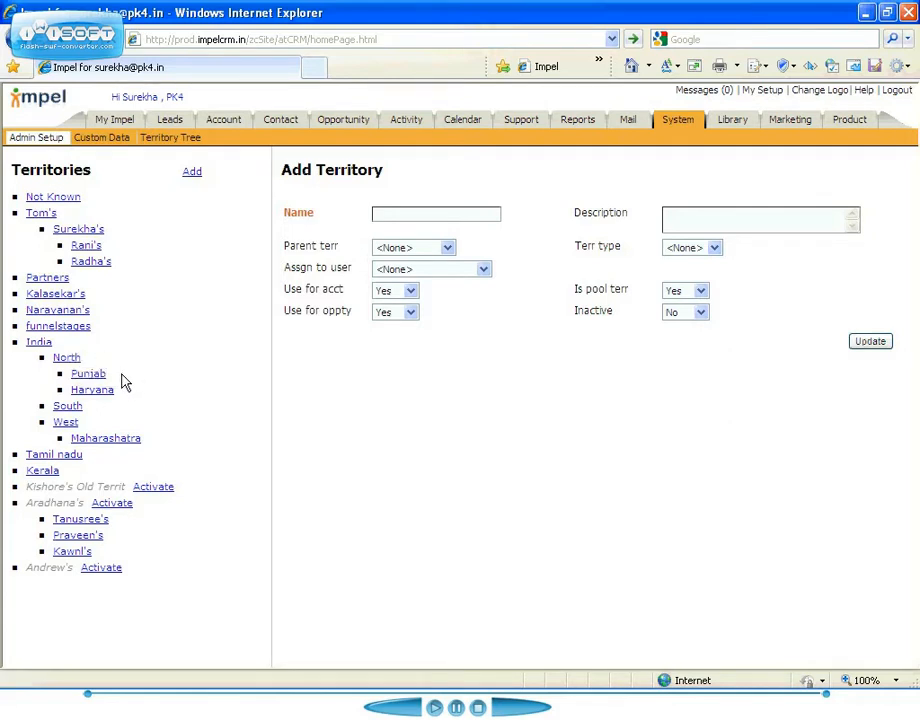
{"action": "mouse_move", "coordinate": [128, 404]}
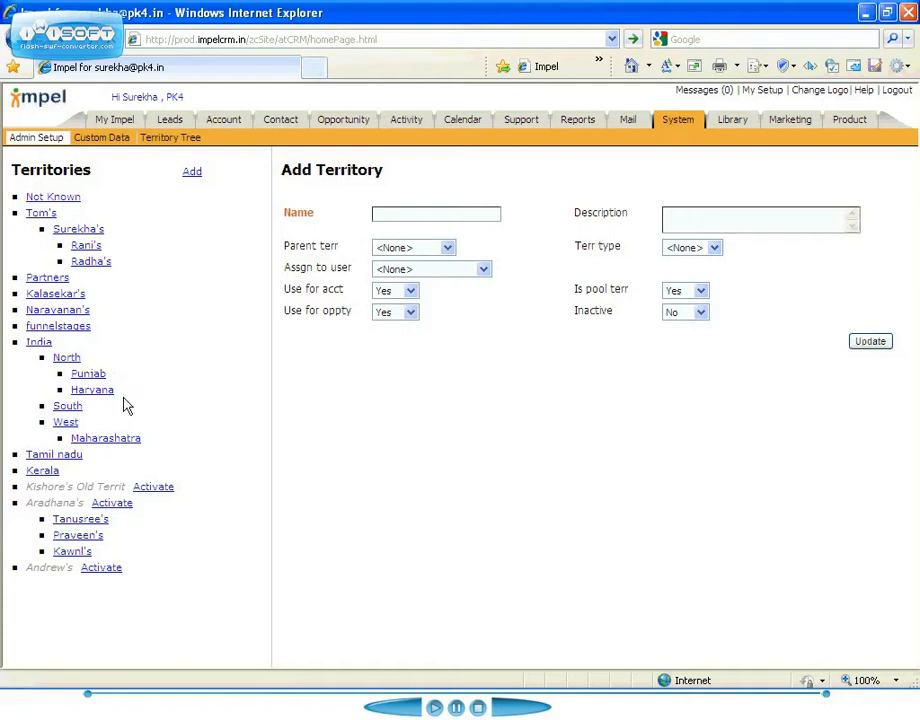
{"action": "mouse_move", "coordinate": [56, 348]}
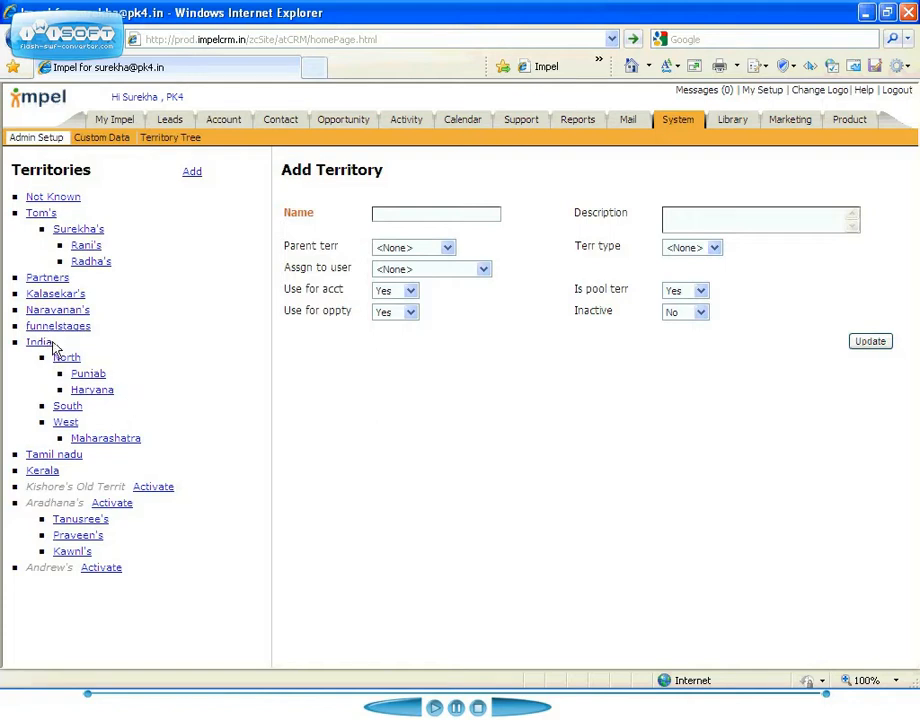
{"action": "mouse_move", "coordinate": [98, 356]}
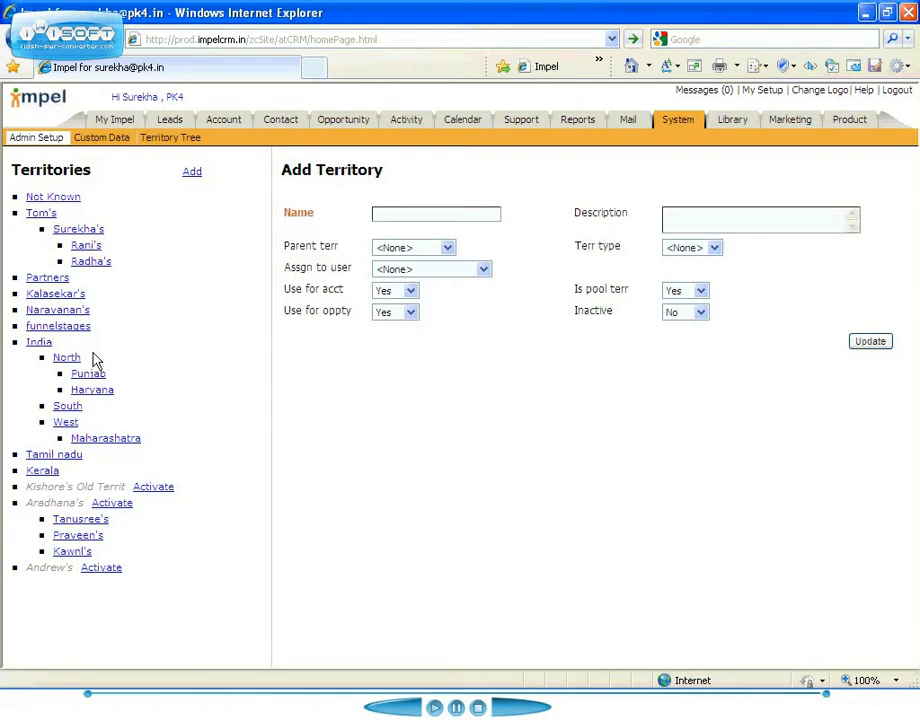
{"action": "mouse_move", "coordinate": [104, 438]}
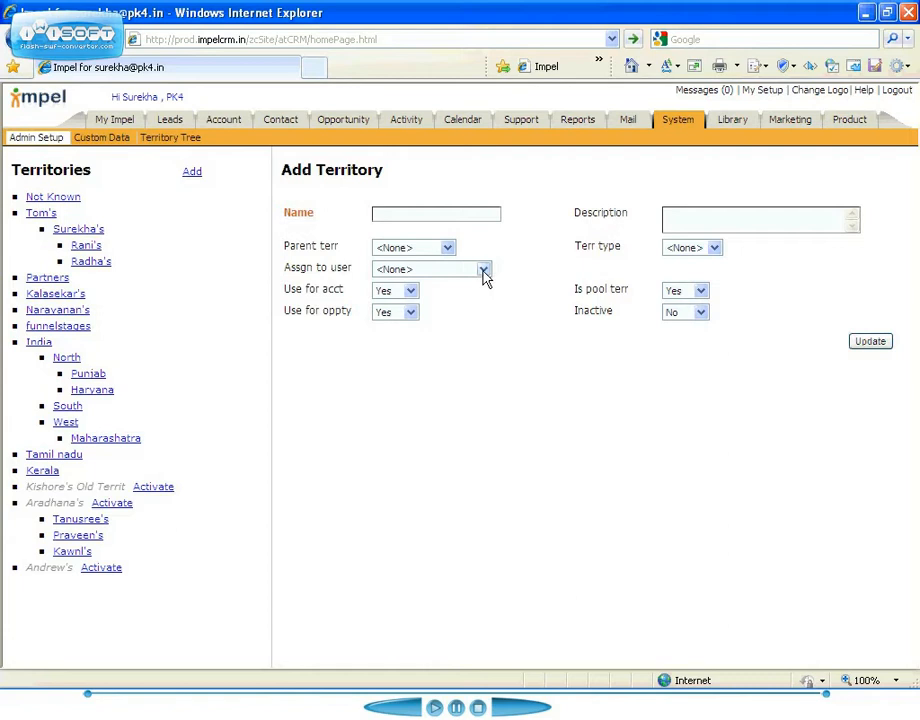
{"action": "left_click", "coordinate": [484, 268]}
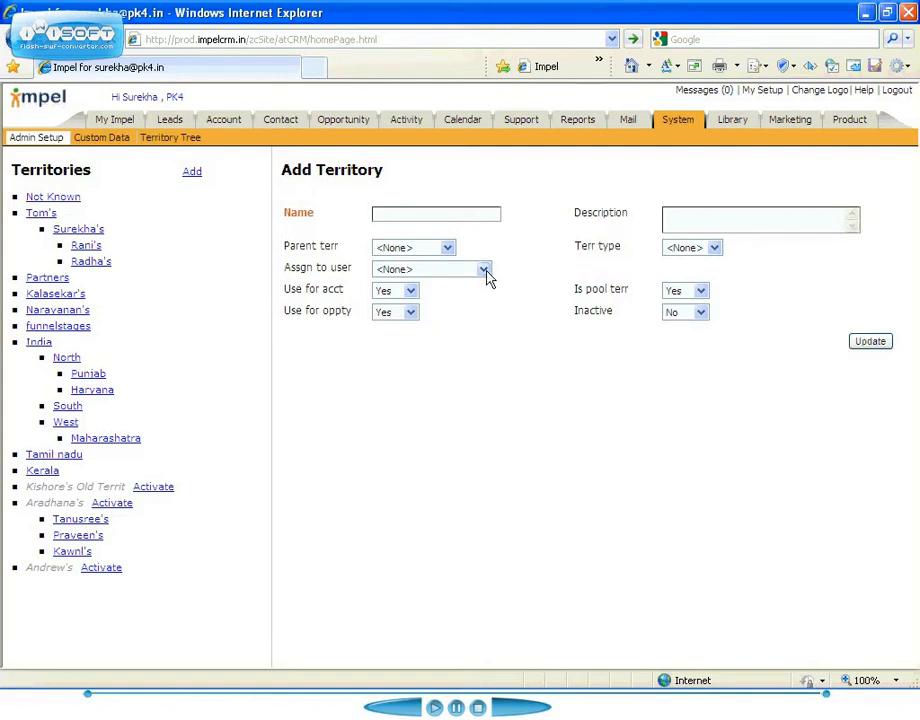
{"action": "left_click", "coordinate": [484, 268]}
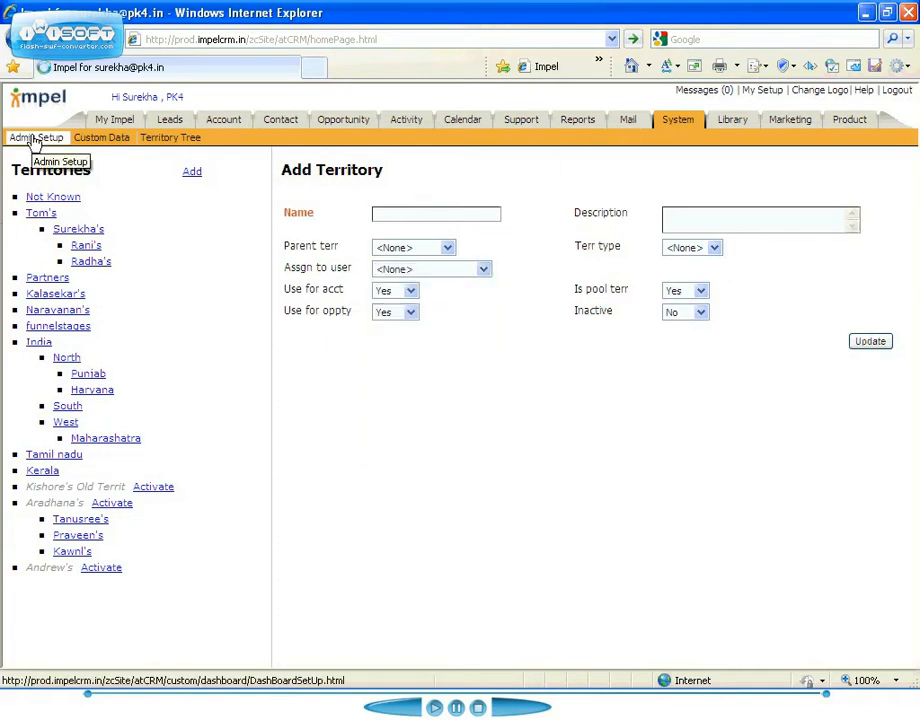
Step: Go to Admin Setup's Web2Lead/SMS2Lead/Web2Trigger configuration list
{"action": "left_click", "coordinate": [36, 136]}
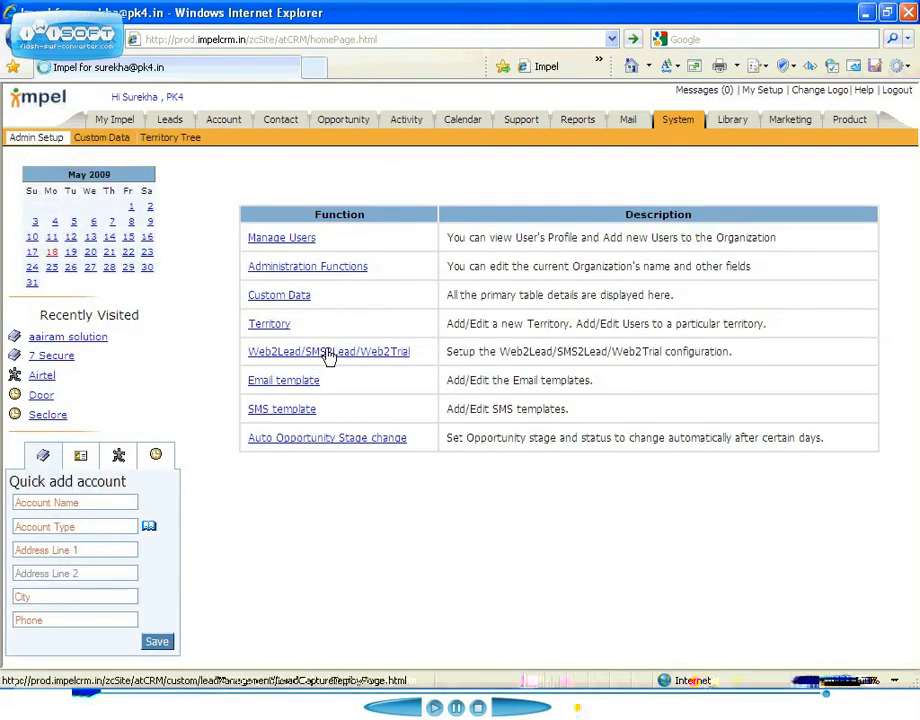
{"action": "left_click", "coordinate": [328, 352]}
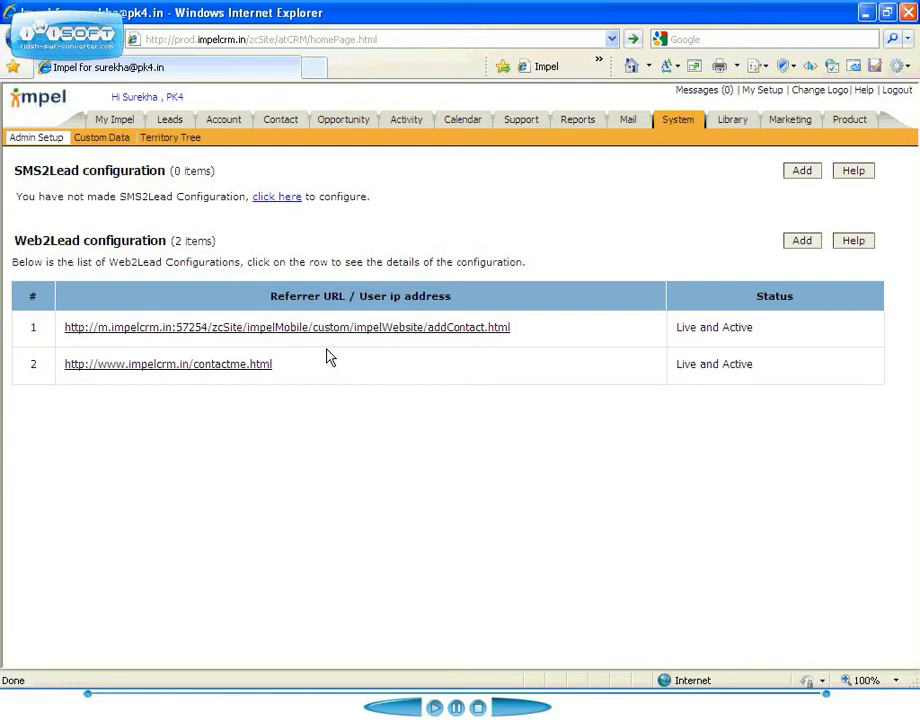
{"action": "mouse_move", "coordinate": [706, 224]}
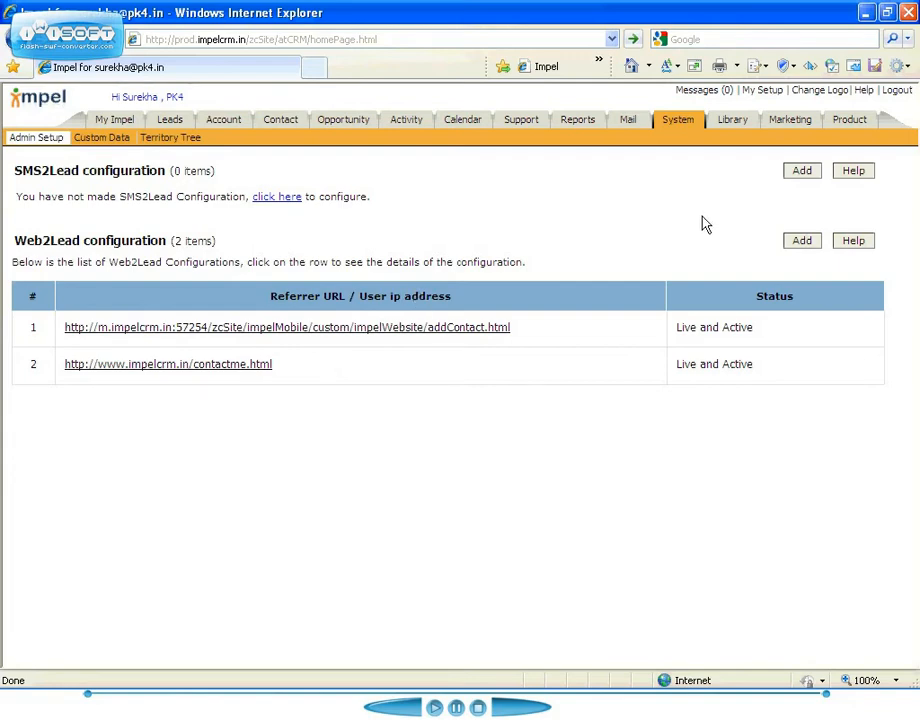
Step: Add a Web2Lead configuration with default territory Rani's and attempt to save it
{"action": "left_click", "coordinate": [800, 240]}
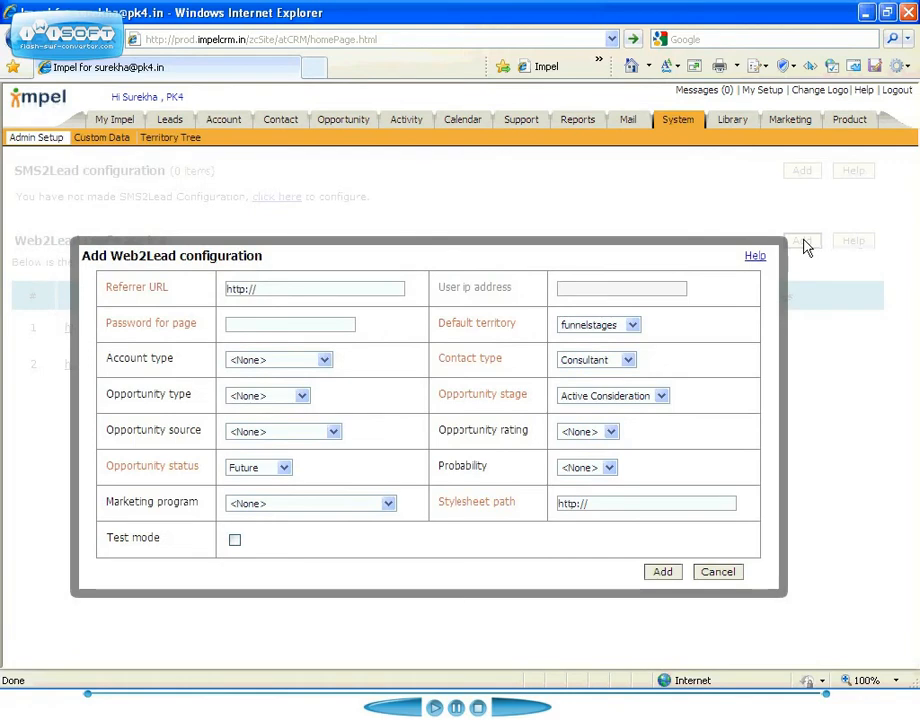
{"action": "mouse_move", "coordinate": [690, 308]}
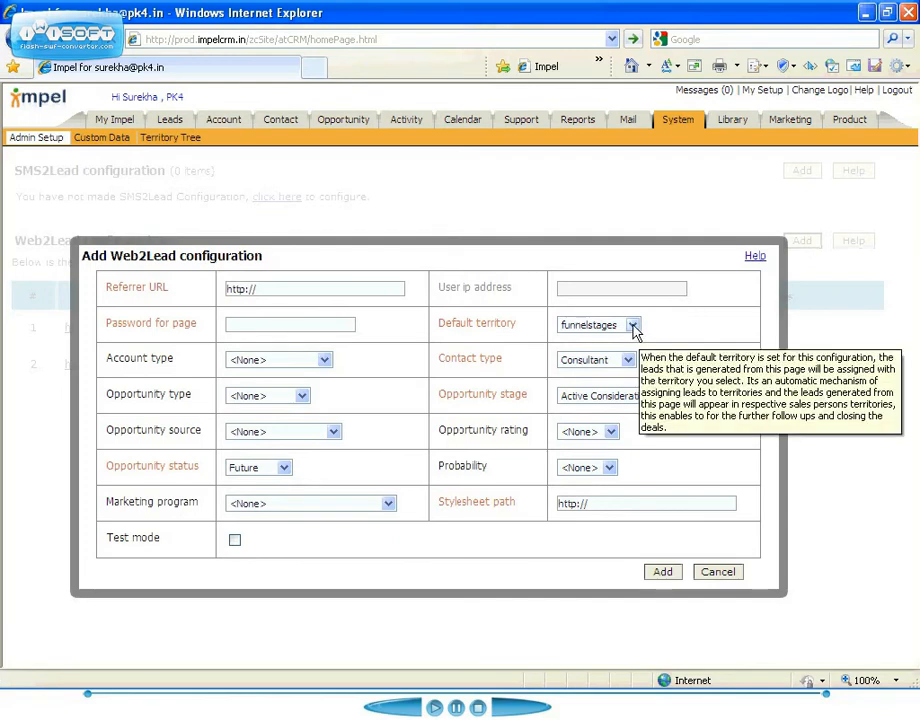
{"action": "left_click", "coordinate": [632, 324]}
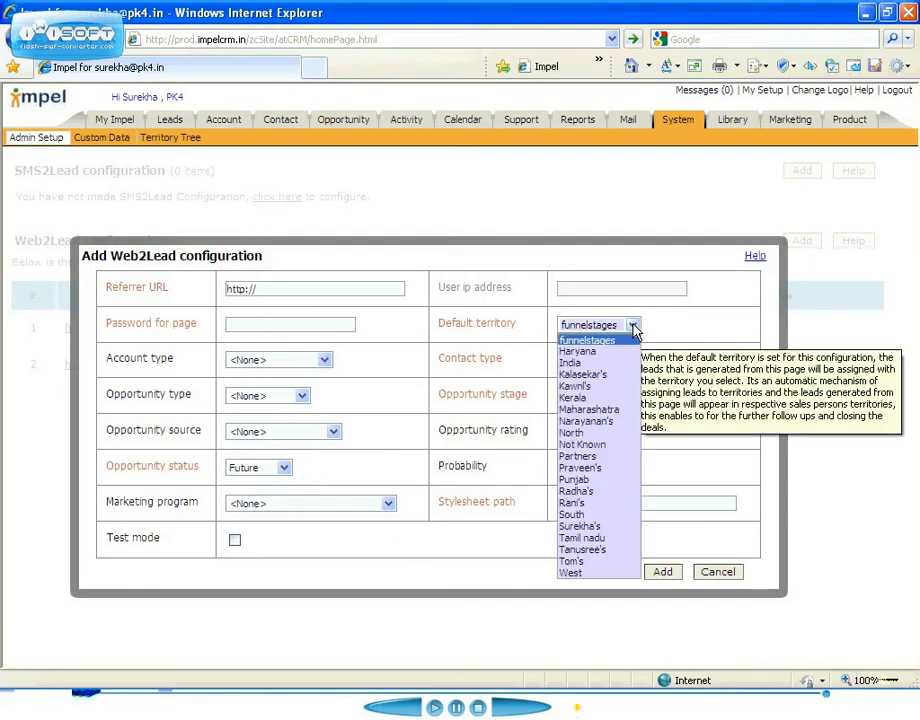
{"action": "mouse_move", "coordinate": [580, 386]}
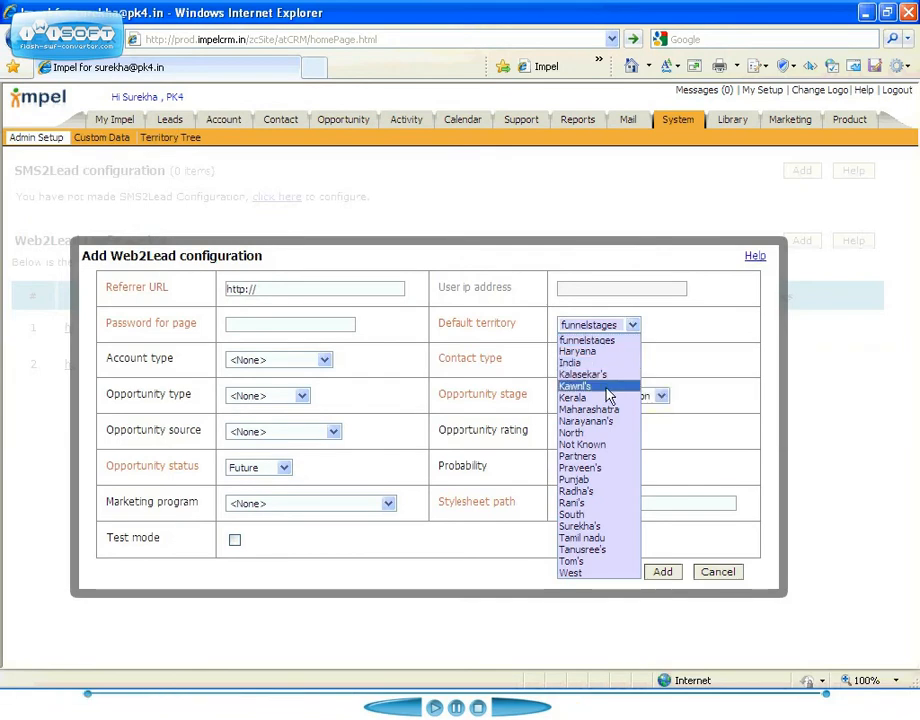
{"action": "mouse_move", "coordinate": [584, 502]}
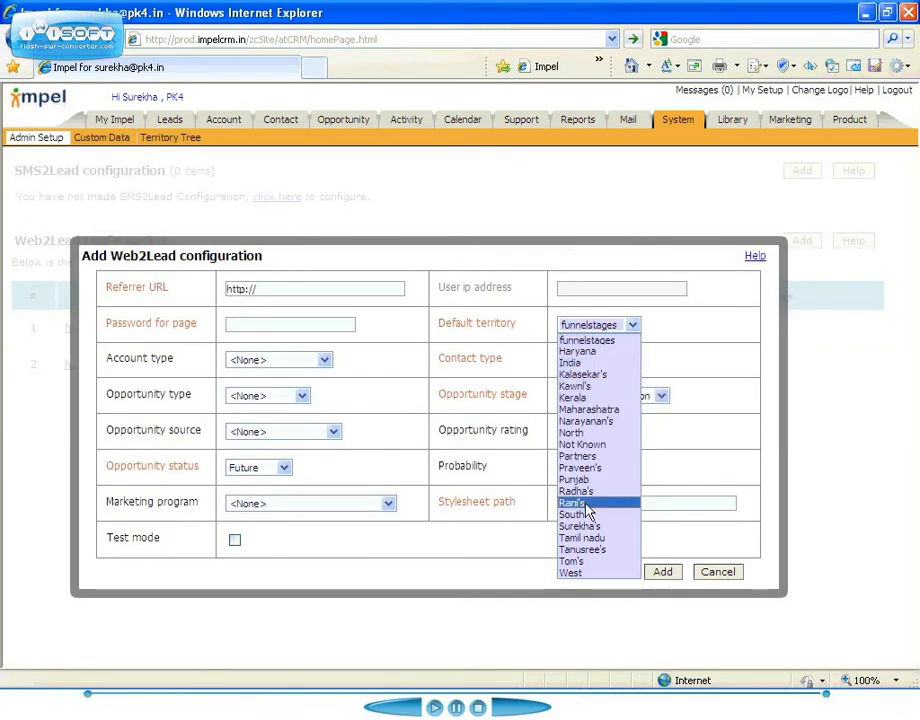
{"action": "left_click", "coordinate": [576, 502]}
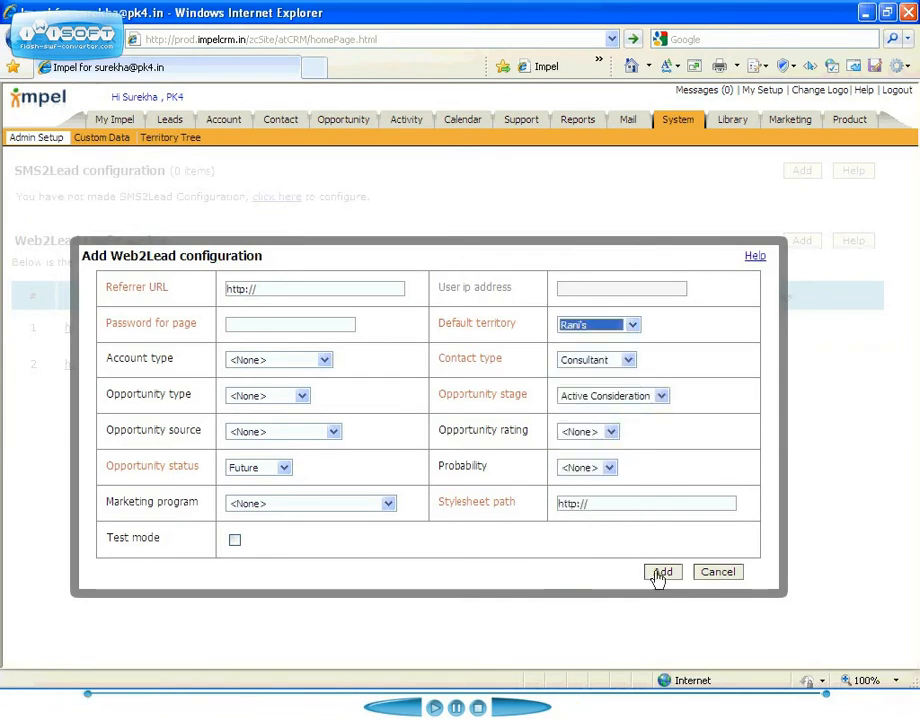
{"action": "left_click", "coordinate": [662, 572]}
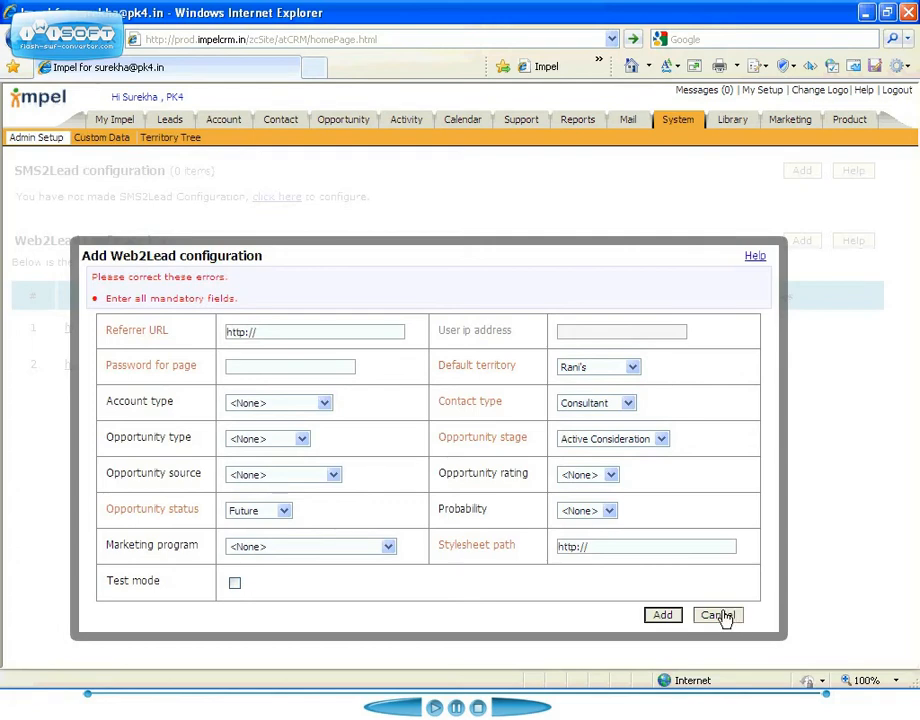
Step: Cancel the Web2Lead form, check SMS2Lead's default-territory list, and cancel that too
{"action": "left_click", "coordinate": [716, 616]}
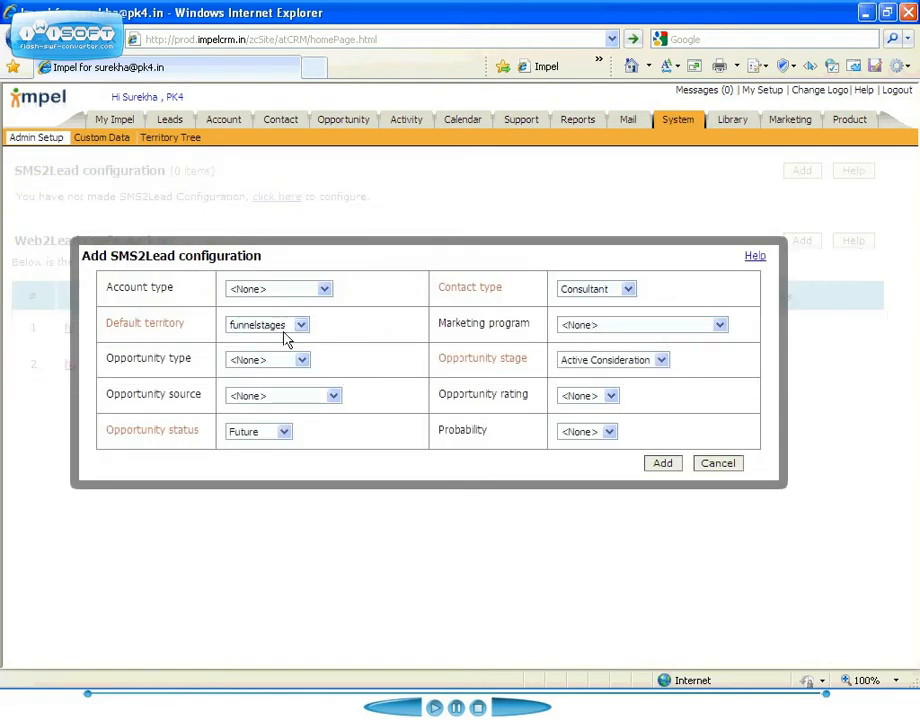
{"action": "mouse_move", "coordinate": [290, 336]}
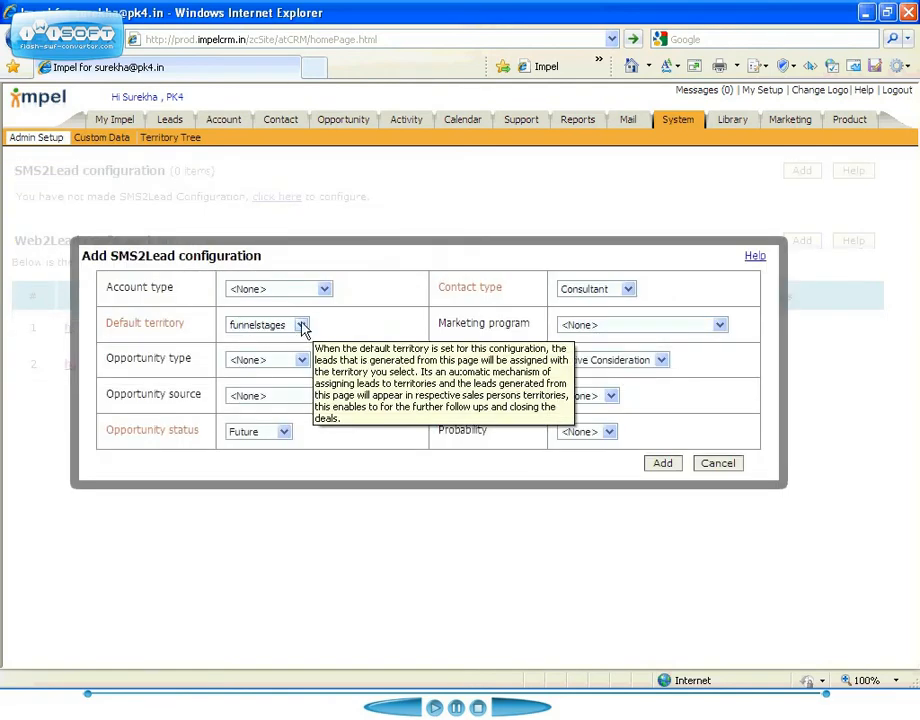
{"action": "left_click", "coordinate": [304, 324]}
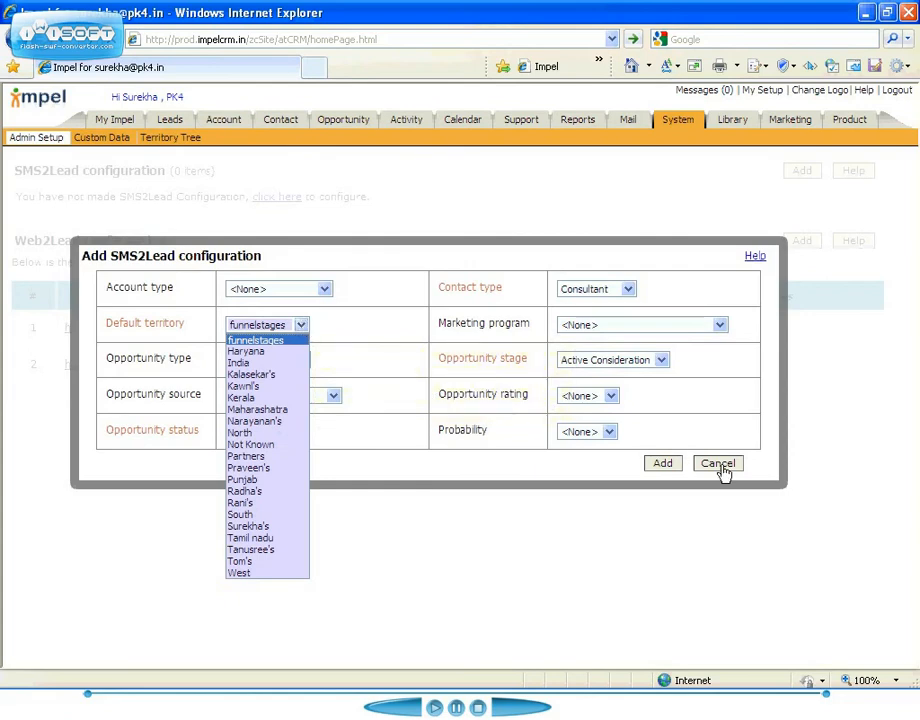
{"action": "left_click", "coordinate": [716, 464]}
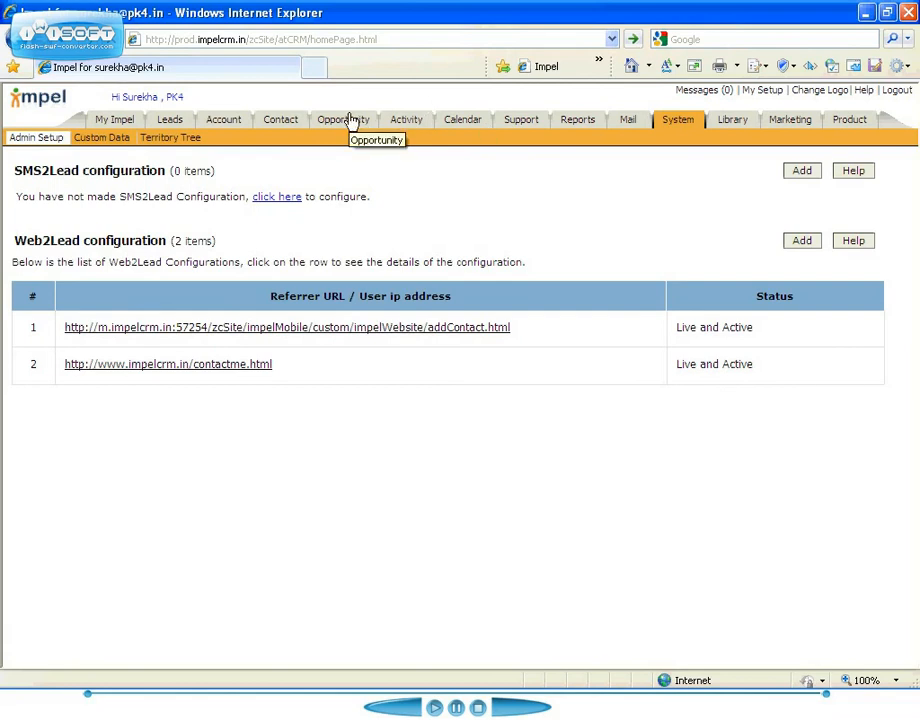
Step: From the All Accounts list, show the account details for aairam solution
{"action": "left_click", "coordinate": [344, 120]}
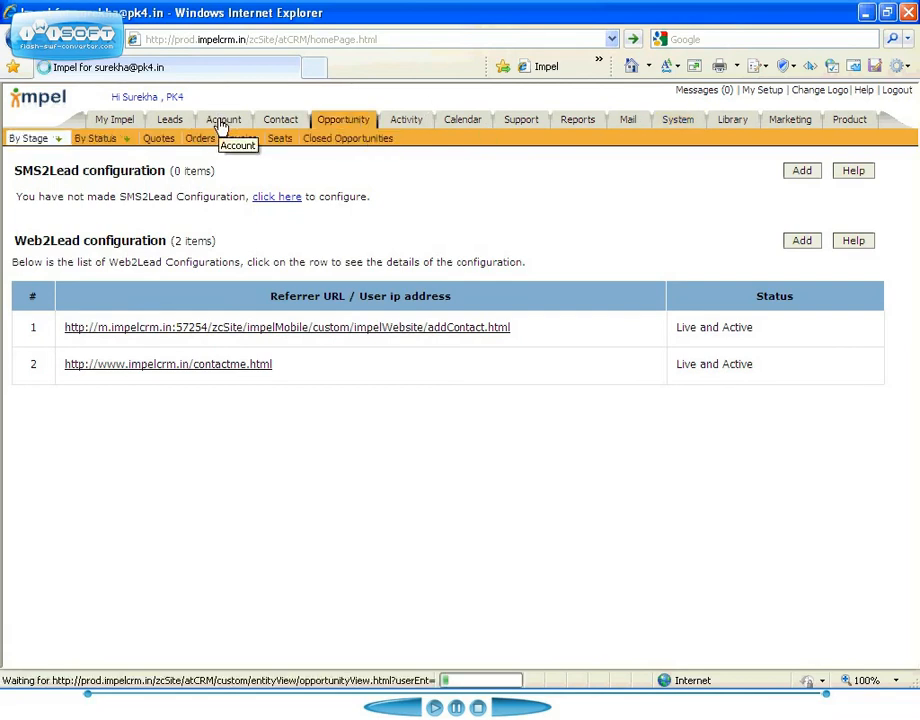
{"action": "left_click", "coordinate": [224, 120]}
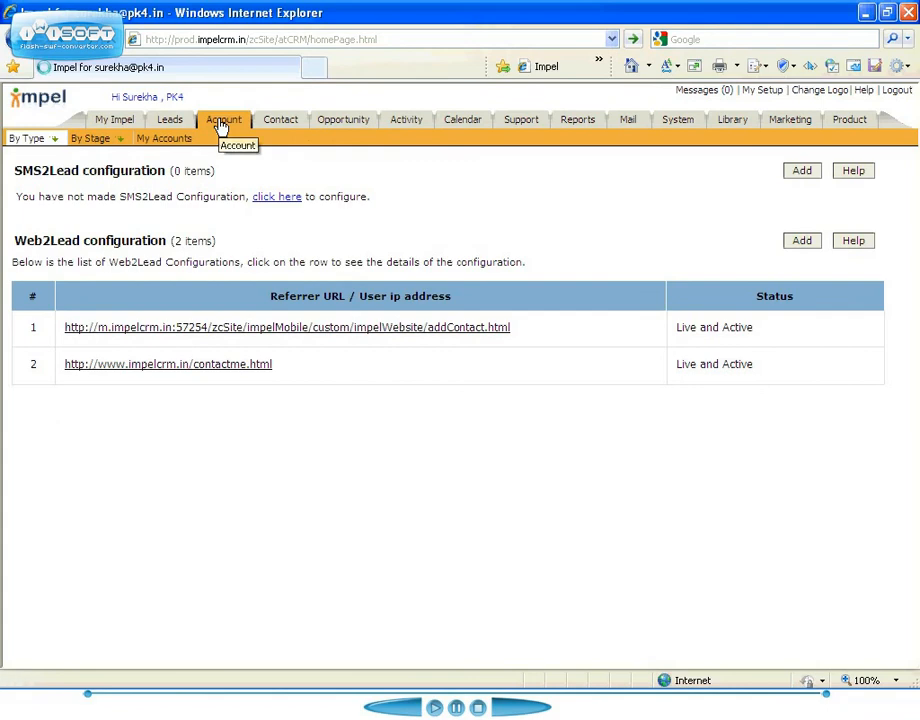
{"action": "left_click", "coordinate": [224, 120]}
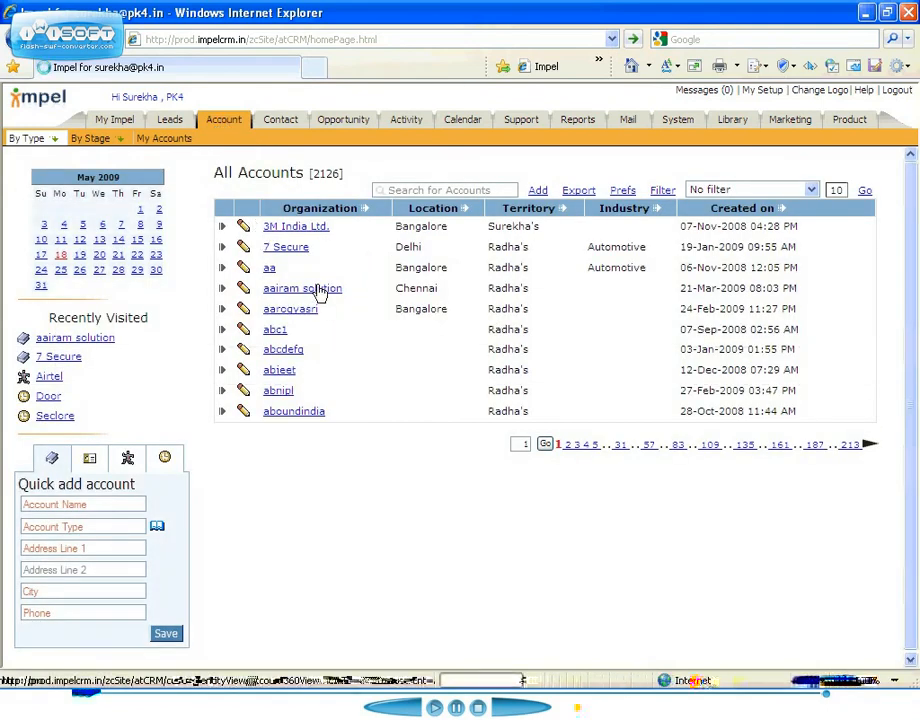
{"action": "left_click", "coordinate": [302, 288]}
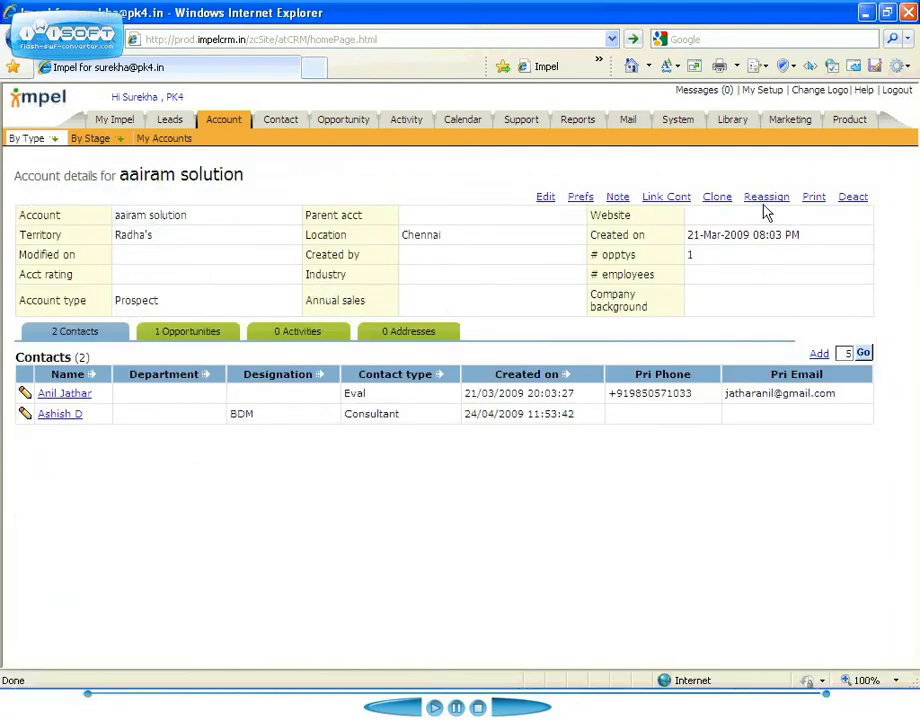
{"action": "mouse_move", "coordinate": [766, 196]}
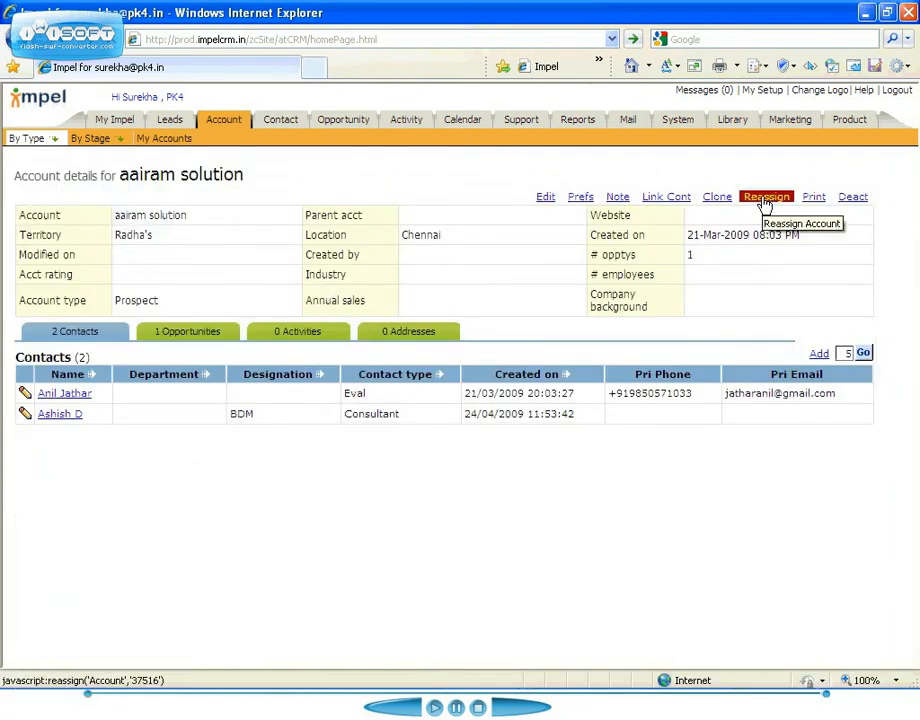
Step: Reassign the aairam solution account from Radha's territory to Rani's territory
{"action": "left_click", "coordinate": [766, 196]}
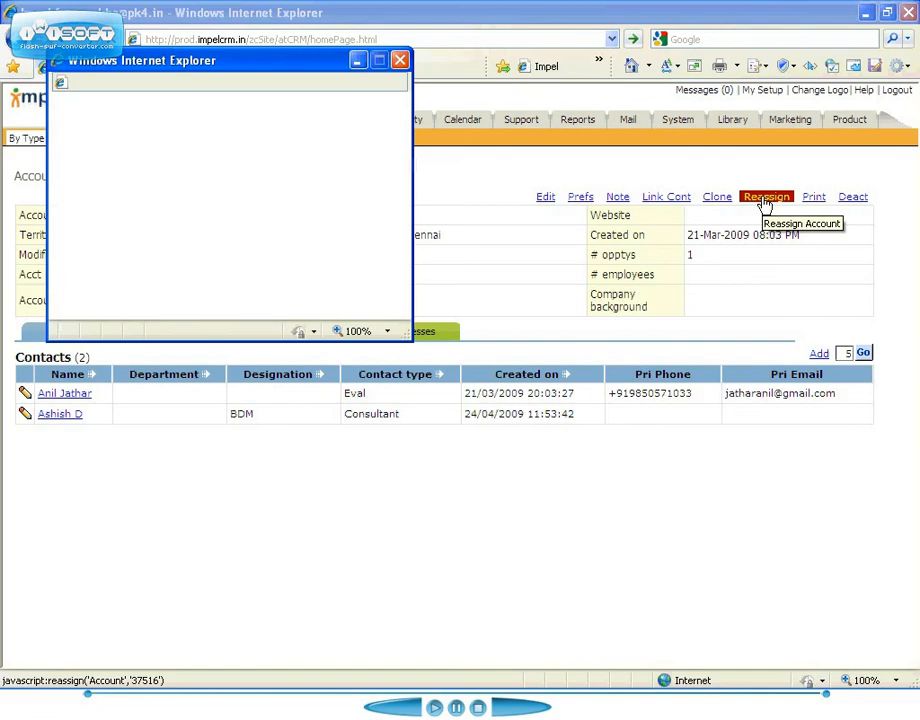
{"action": "left_click", "coordinate": [766, 196]}
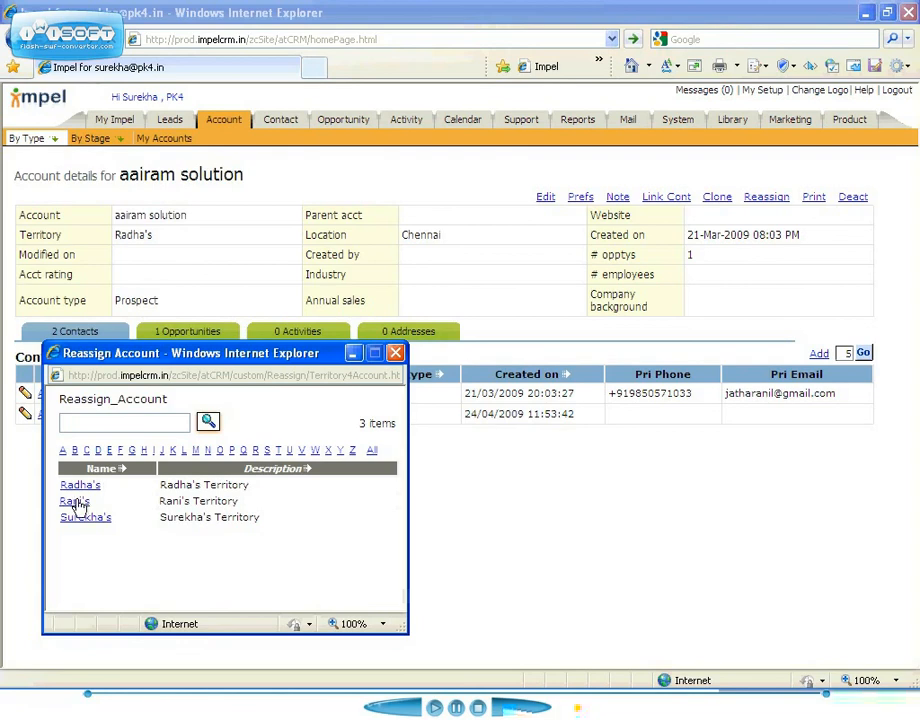
{"action": "left_click", "coordinate": [74, 500]}
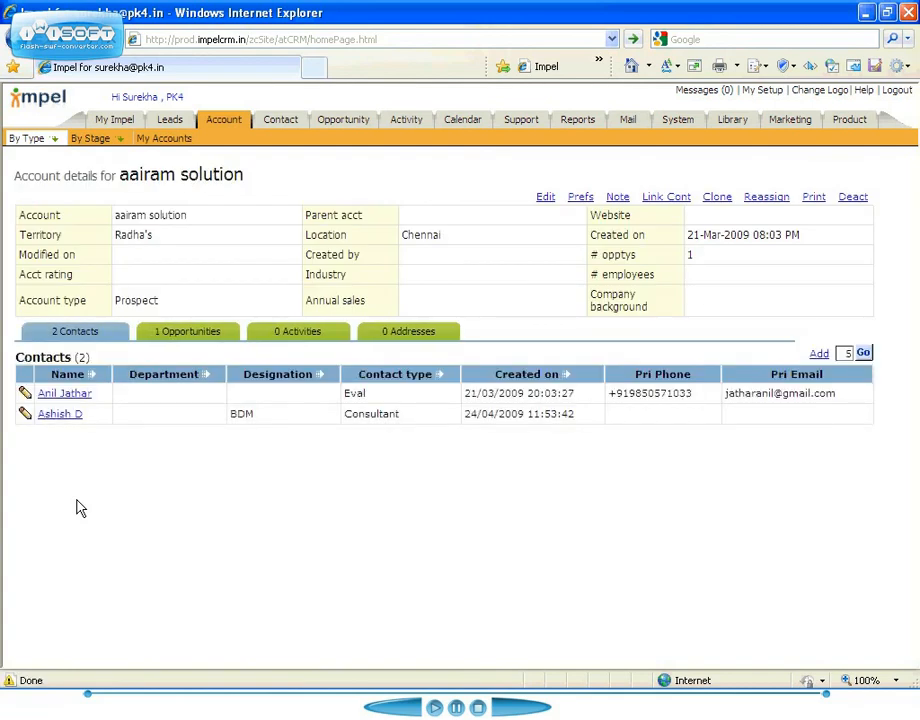
{"action": "mouse_move", "coordinate": [264, 250]}
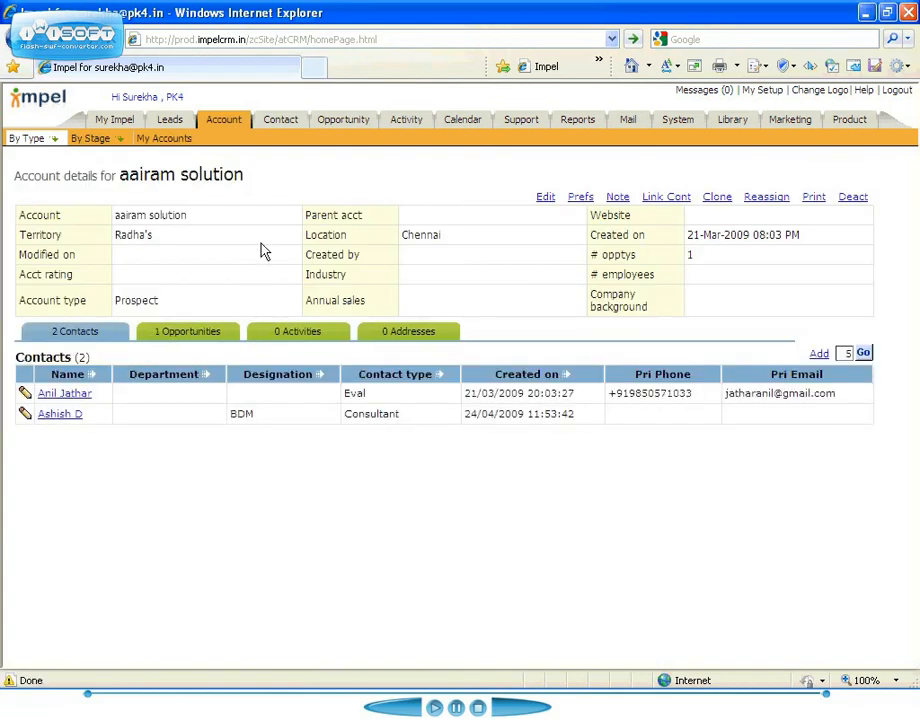